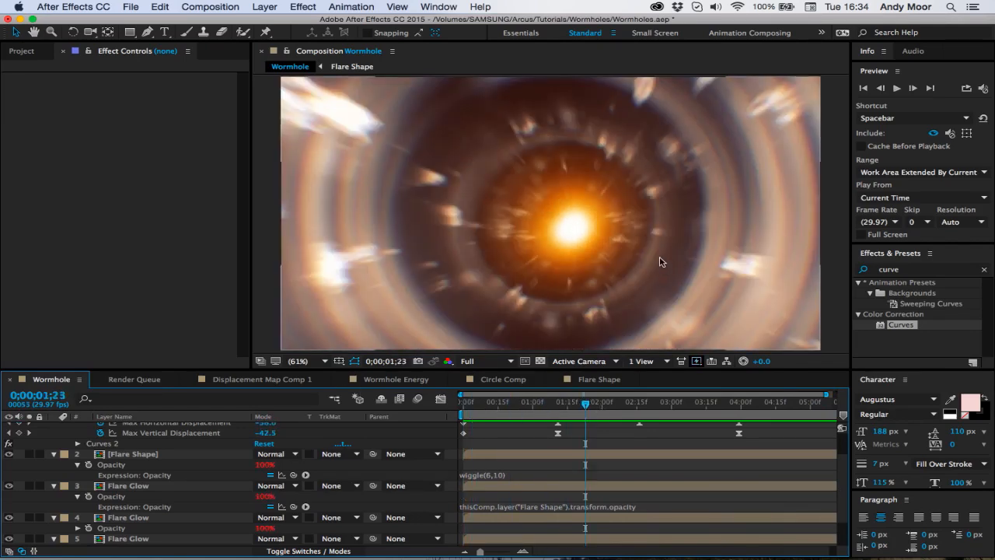
{"action": "mouse_move", "coordinate": [280, 142]}
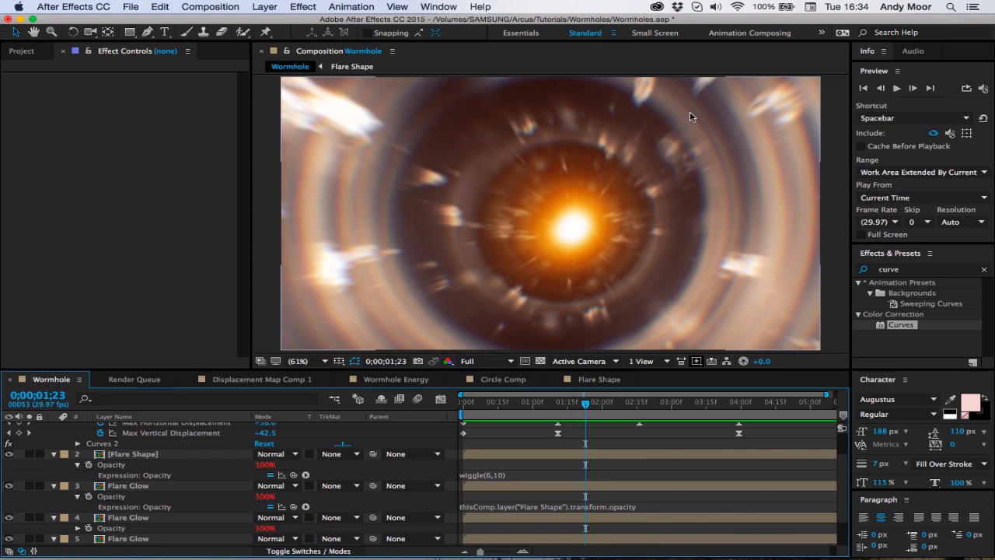
{"action": "mouse_move", "coordinate": [692, 190]}
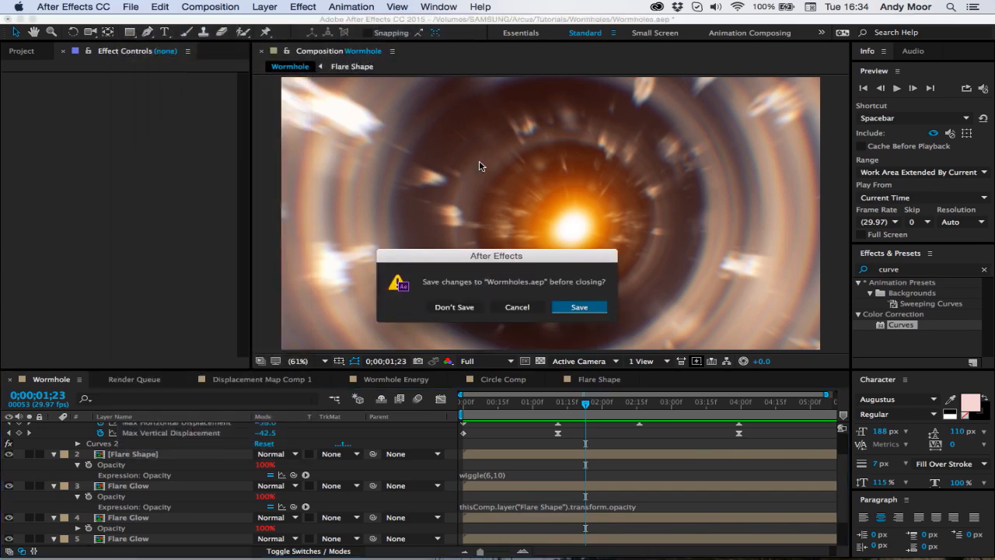
Step: Discard the old project and add a black full-frame solid named Fractal to Circles
{"action": "left_click", "coordinate": [454, 306]}
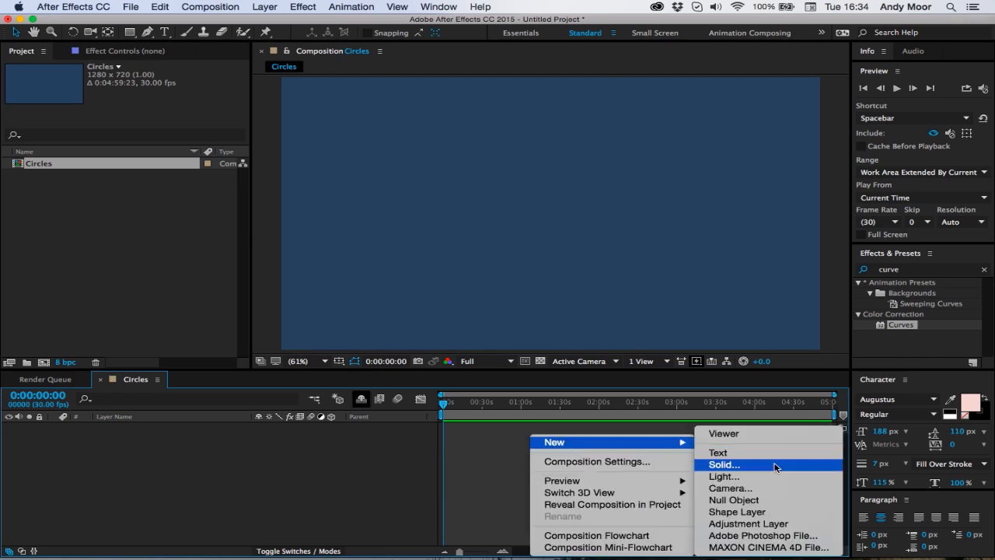
{"action": "left_click", "coordinate": [723, 464]}
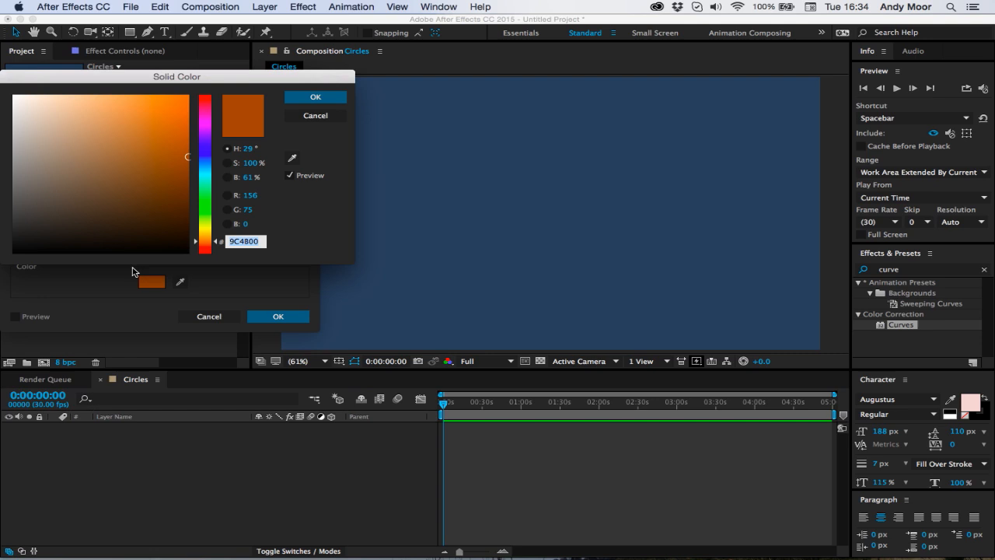
{"action": "left_click", "coordinate": [315, 115]}
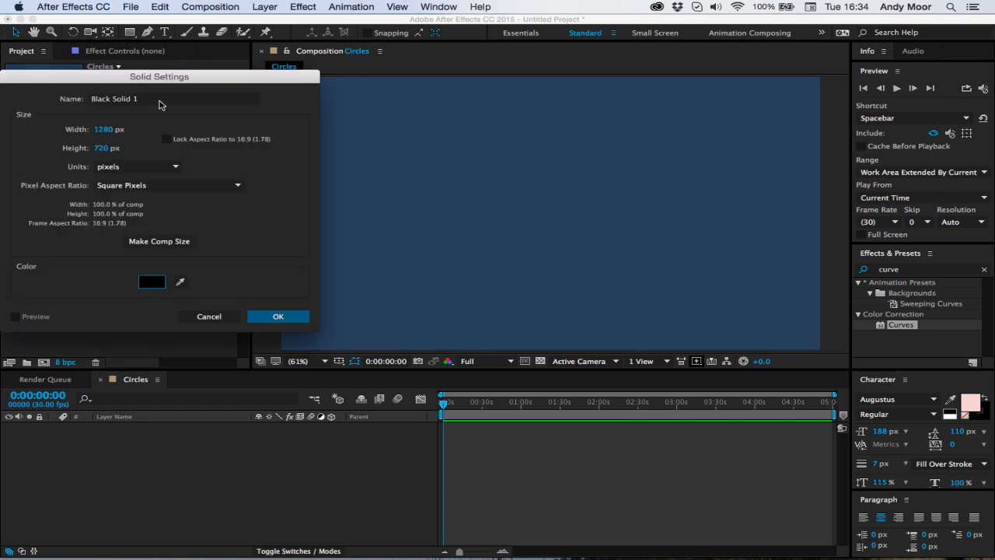
{"action": "type", "text": "Fractal"}
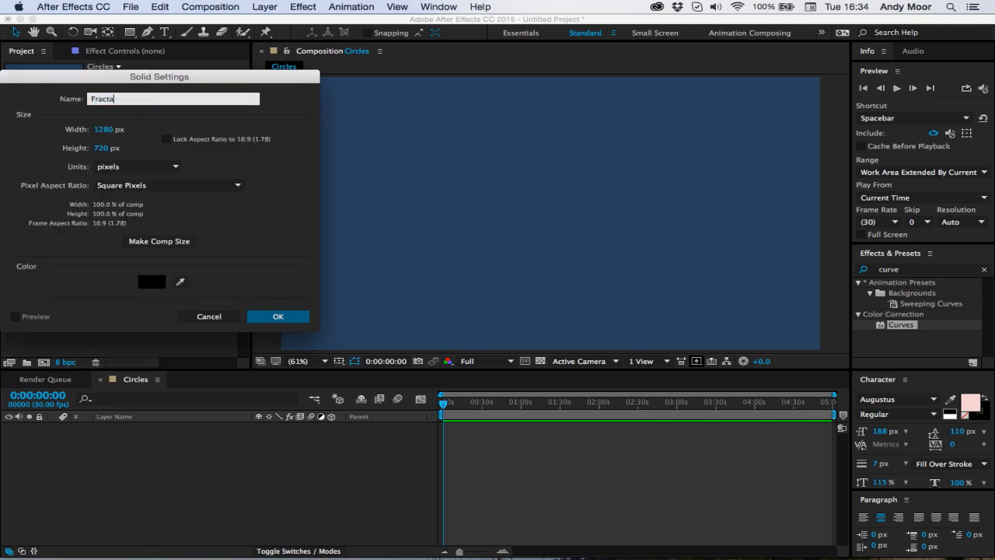
{"action": "left_click", "coordinate": [277, 316]}
{"action": "type", "text": "fra"}
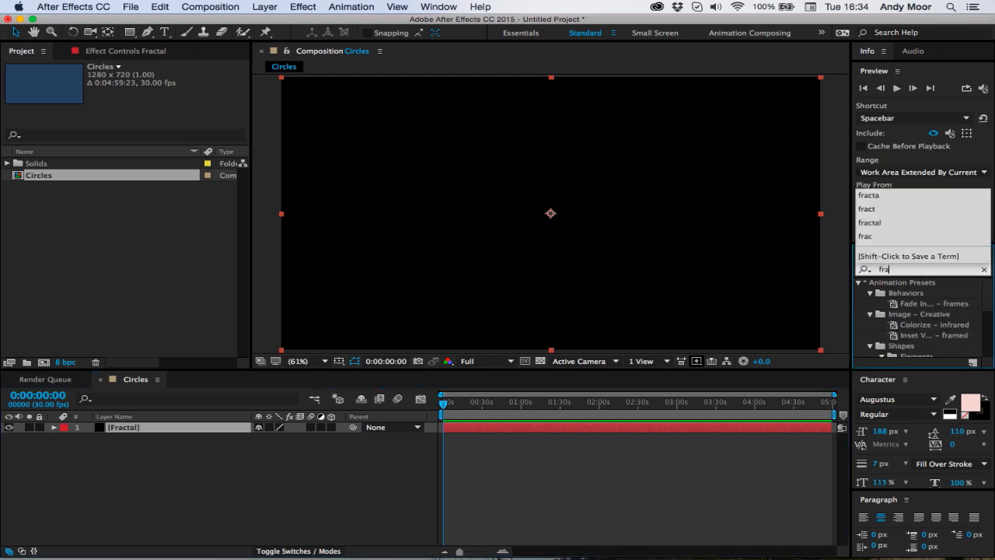
Step: Apply Fractal Noise with non-uniform scale 4698 by 38.6, contrast 201, brightness -76
{"action": "double_click", "coordinate": [913, 314]}
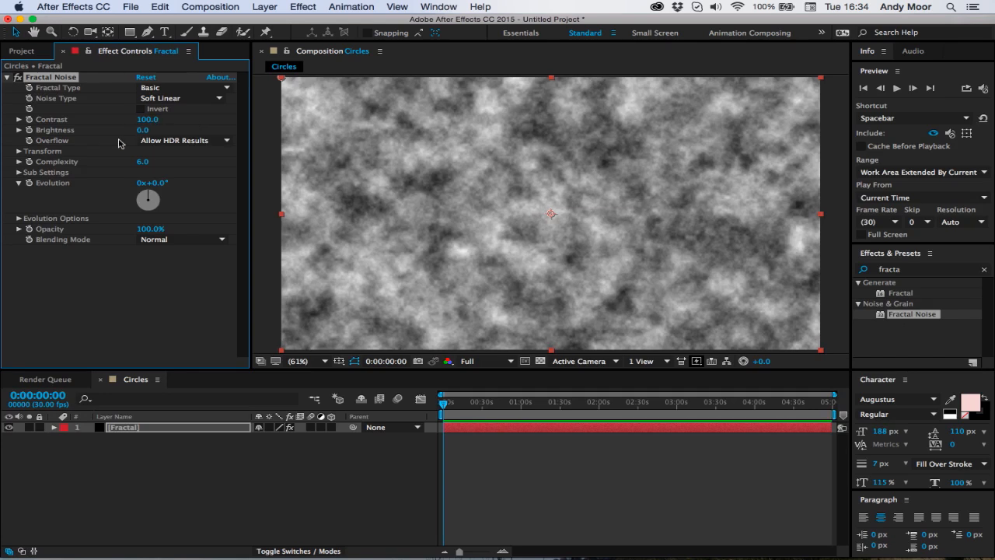
{"action": "left_click", "coordinate": [18, 151]}
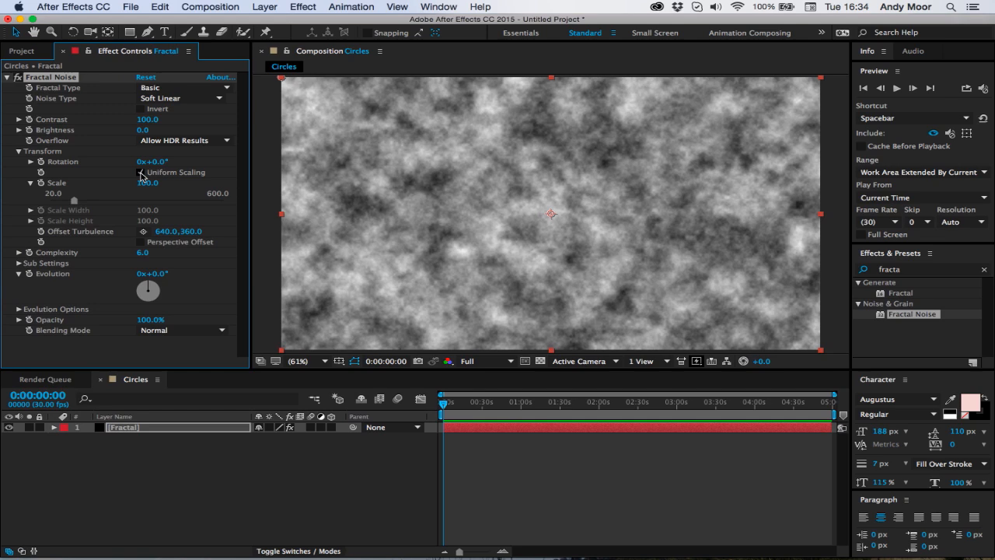
{"action": "left_click", "coordinate": [140, 172]}
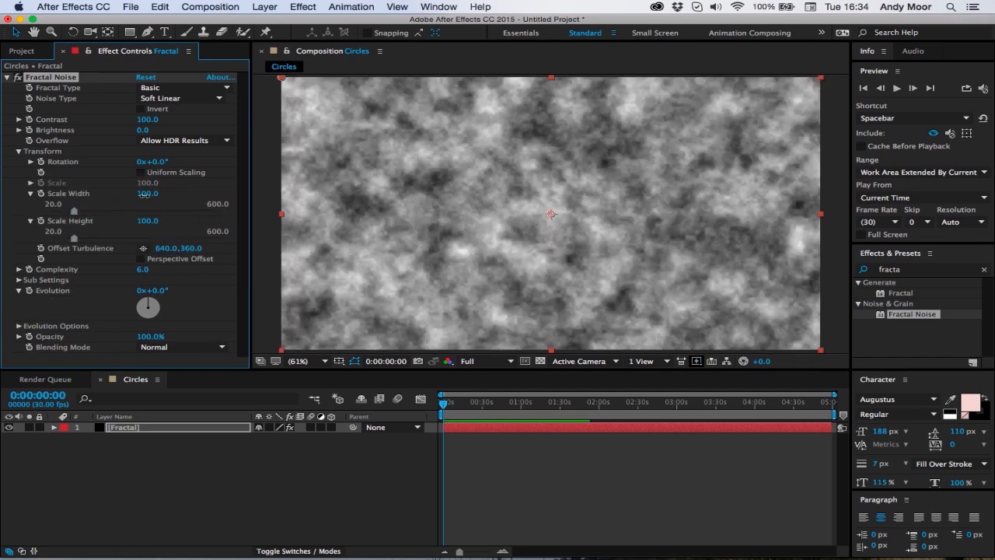
{"action": "left_click_drag", "start_coordinate": [147, 193], "coordinate": [217, 193]}
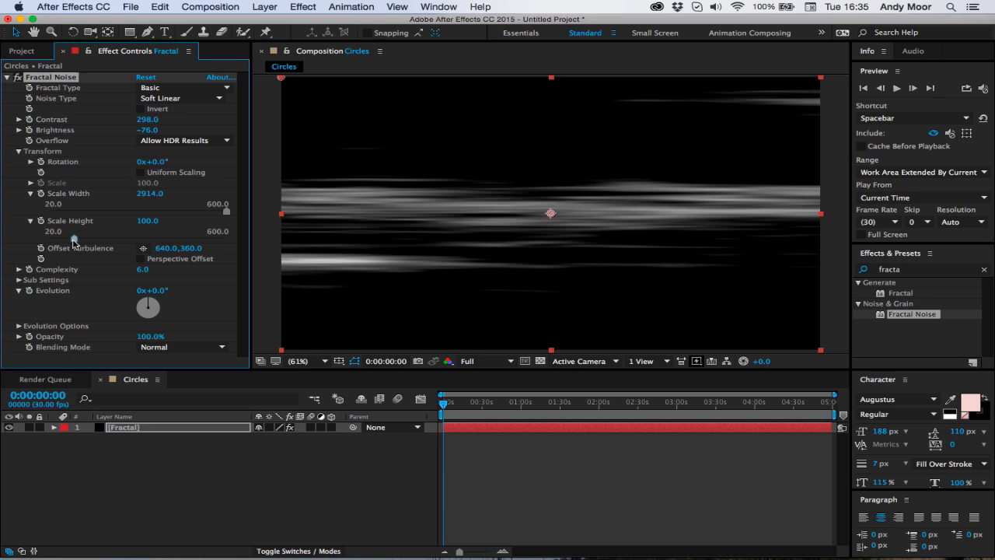
{"action": "left_click_drag", "start_coordinate": [53, 231], "coordinate": [53, 230]}
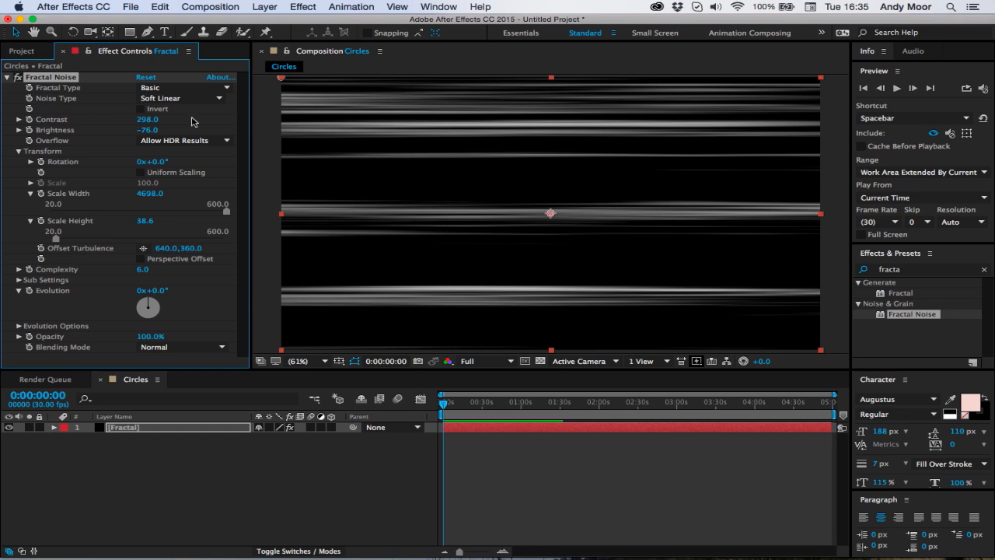
{"action": "left_click_drag", "start_coordinate": [155, 119], "coordinate": [109, 119]}
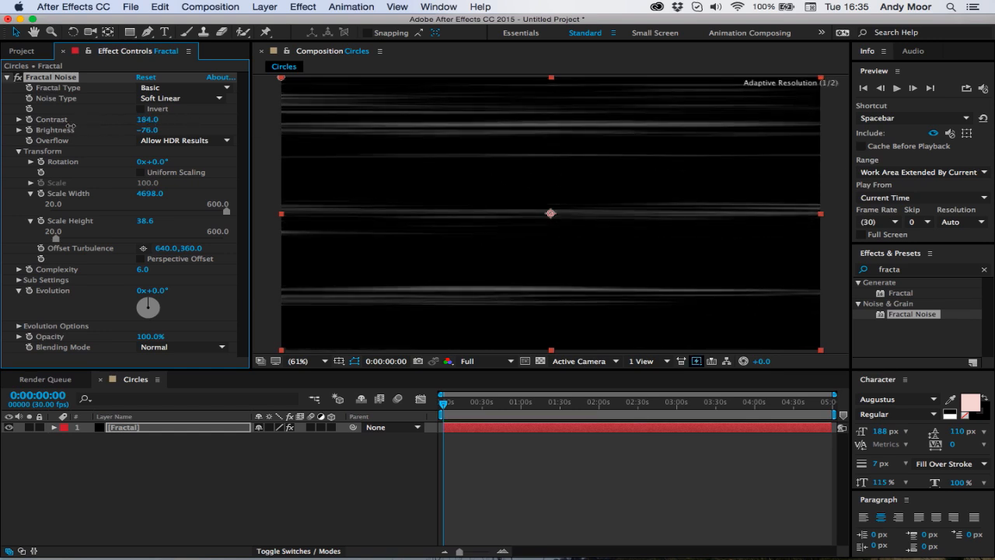
{"action": "left_click_drag", "start_coordinate": [147, 119], "coordinate": [151, 119]}
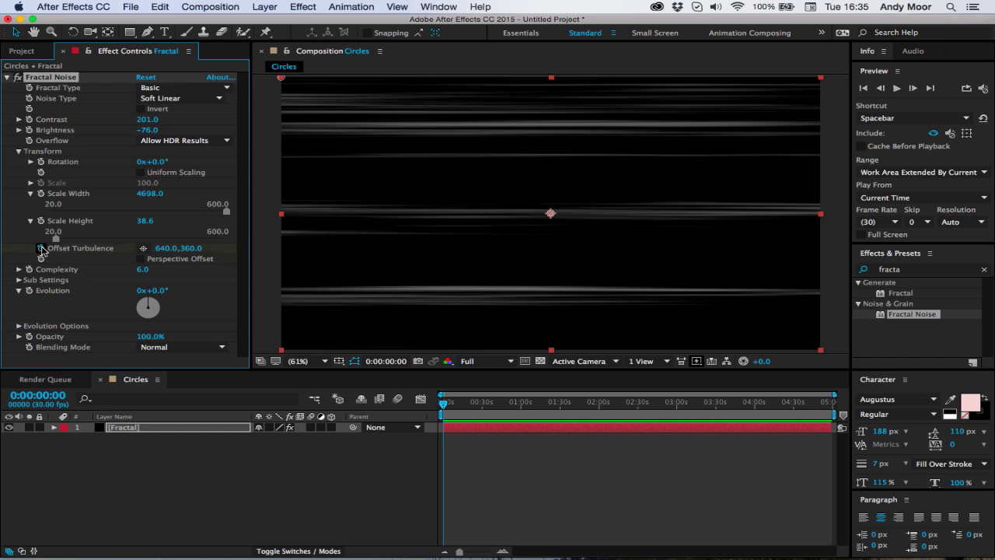
Step: Change the Circles composition duration to 10 seconds in Composition Settings
{"action": "left_click", "coordinate": [484, 552]}
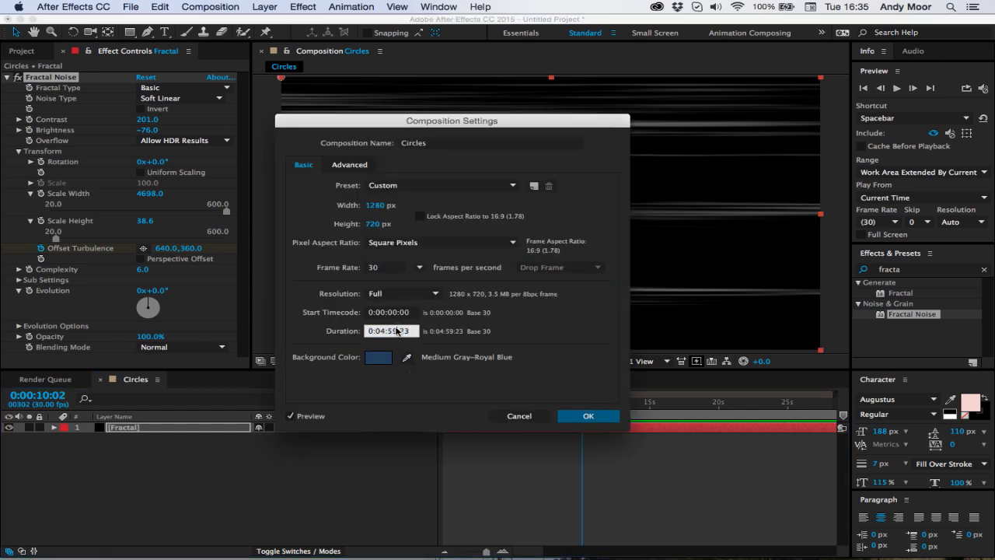
{"action": "triple_click", "coordinate": [391, 331]}
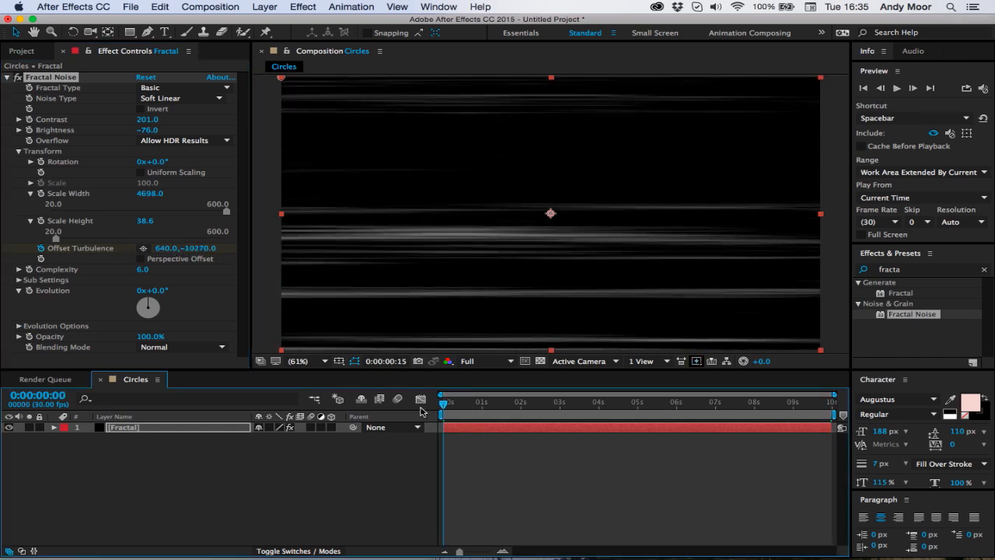
{"action": "left_click_drag", "start_coordinate": [444, 402], "coordinate": [529, 402]}
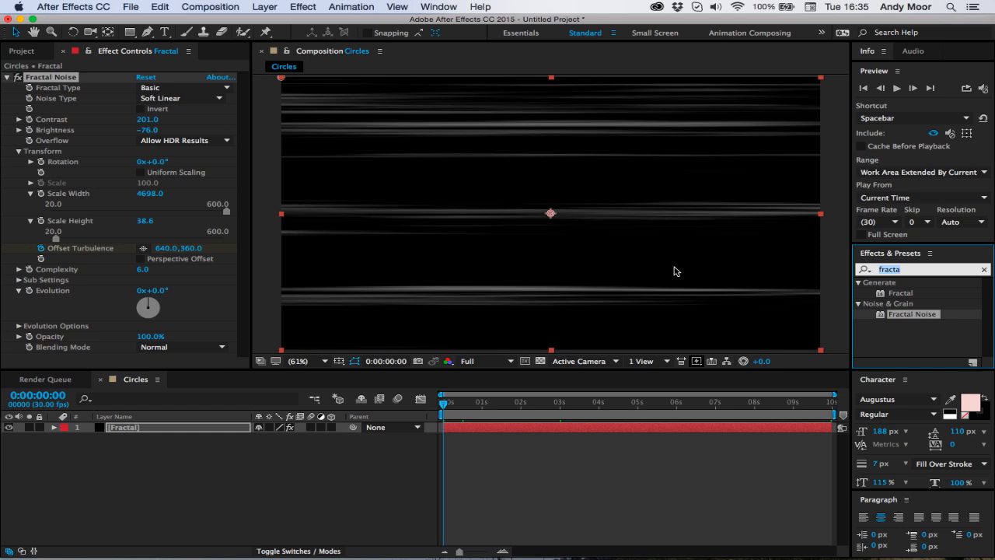
Step: Apply Polar Coordinates set to Rect to Polar, wrapping the streaks into rings
{"action": "type", "text": "polo"}
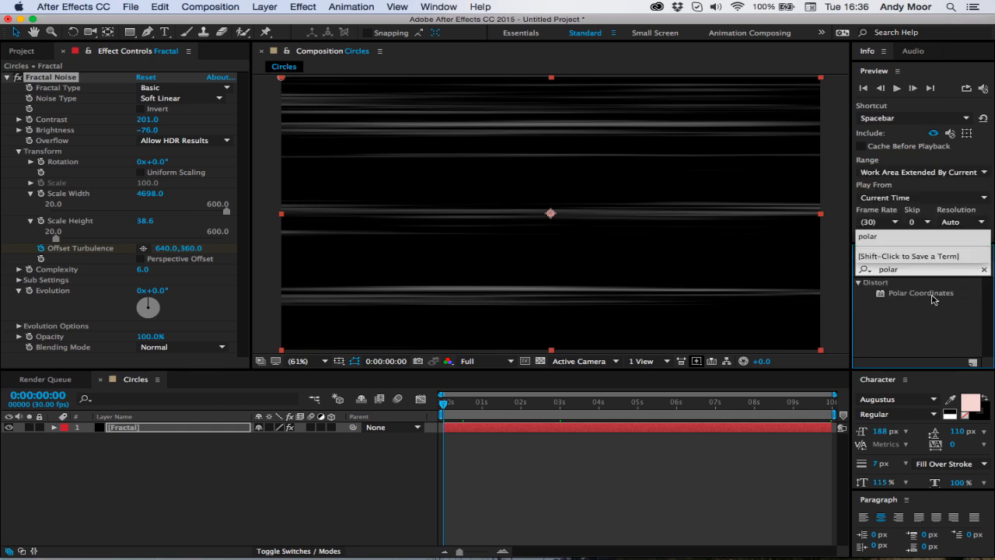
{"action": "double_click", "coordinate": [921, 293]}
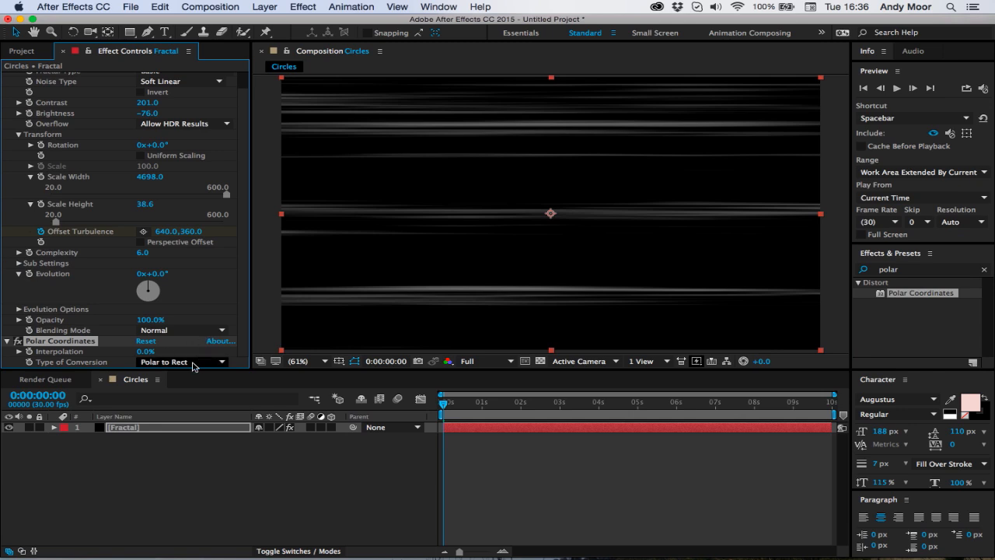
{"action": "left_click", "coordinate": [182, 362]}
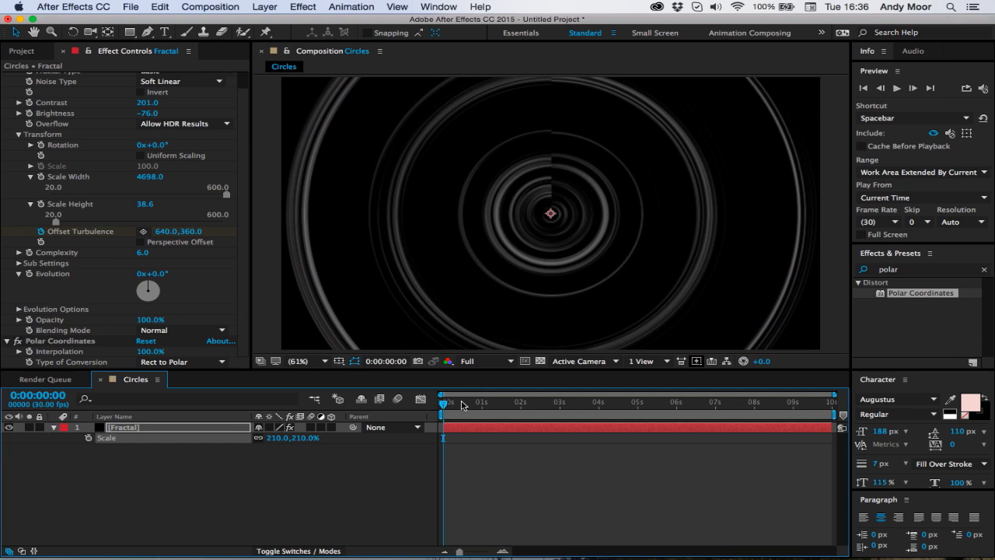
Step: Keyframe the Offset Turbulence across time and scrub to preview the flowing rings
{"action": "left_click", "coordinate": [522, 403]}
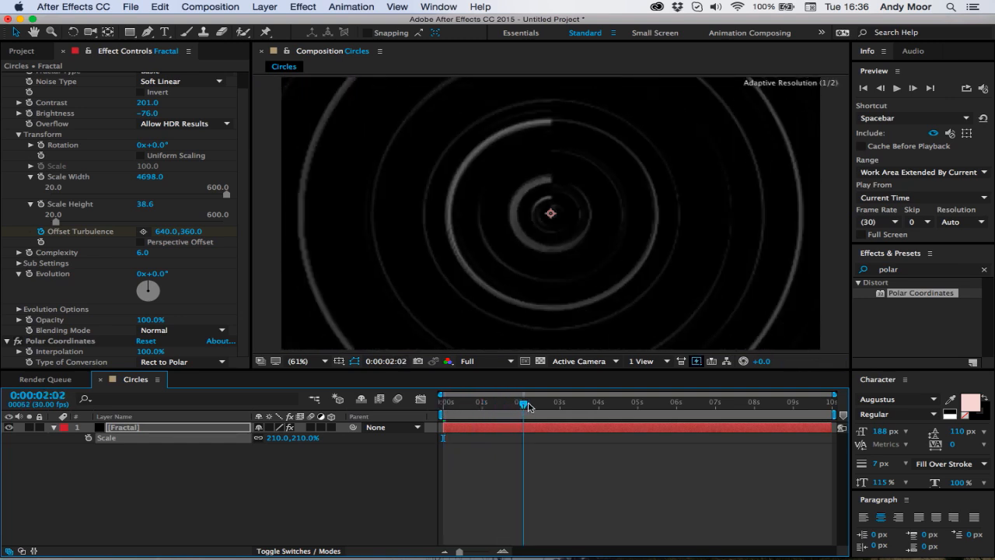
{"action": "left_click", "coordinate": [398, 399]}
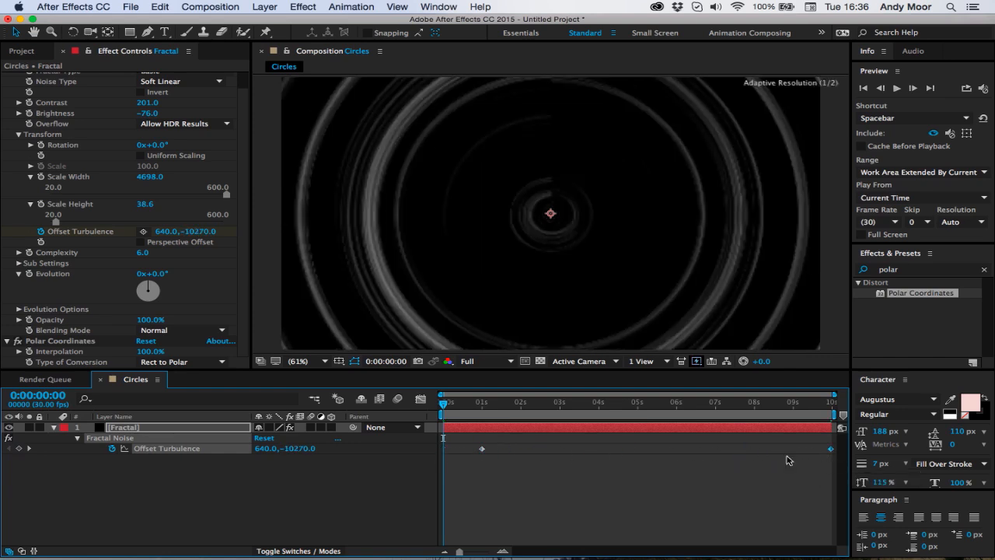
{"action": "left_click_drag", "start_coordinate": [443, 405], "coordinate": [451, 405]}
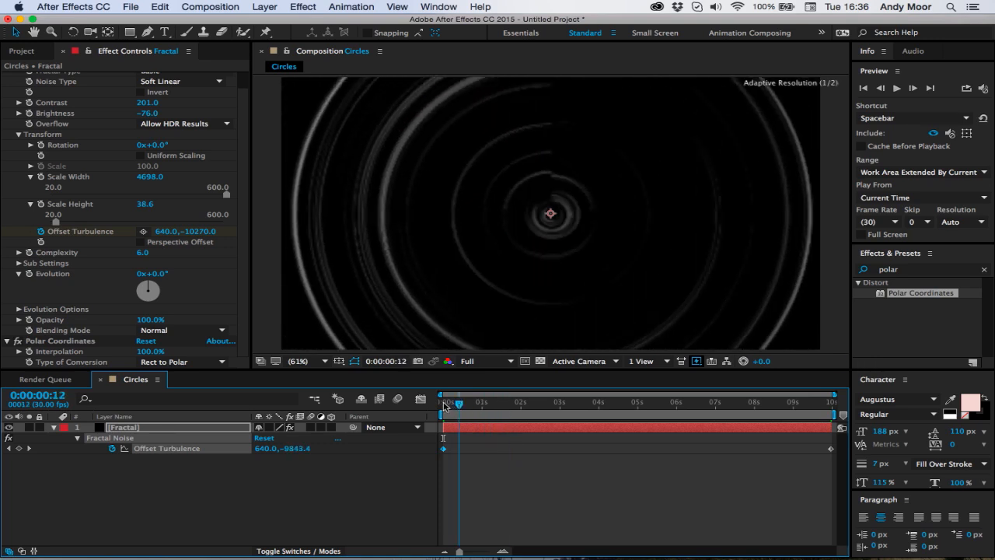
{"action": "left_click_drag", "start_coordinate": [459, 403], "coordinate": [494, 403]}
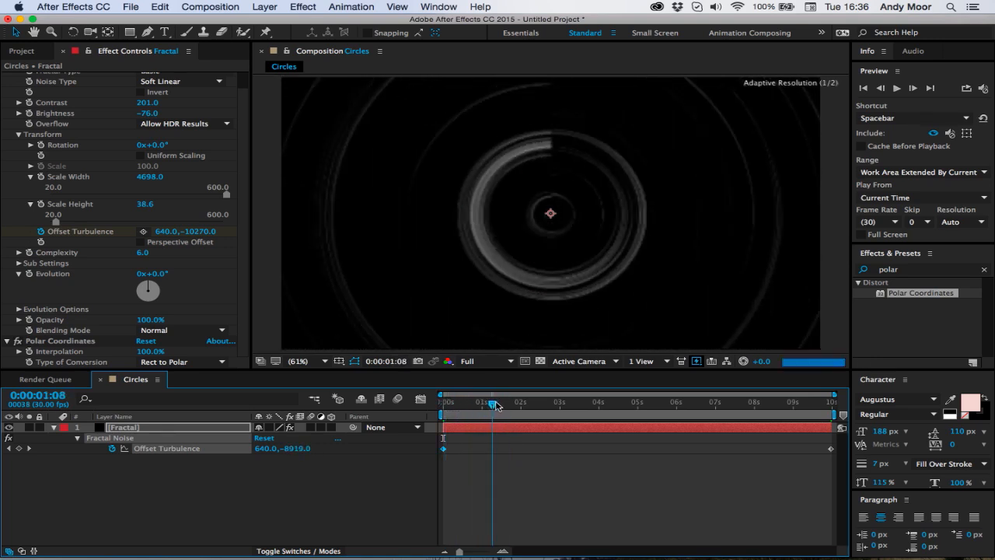
{"action": "left_click_drag", "start_coordinate": [493, 402], "coordinate": [542, 402]}
{"action": "type", "text": "fast"}
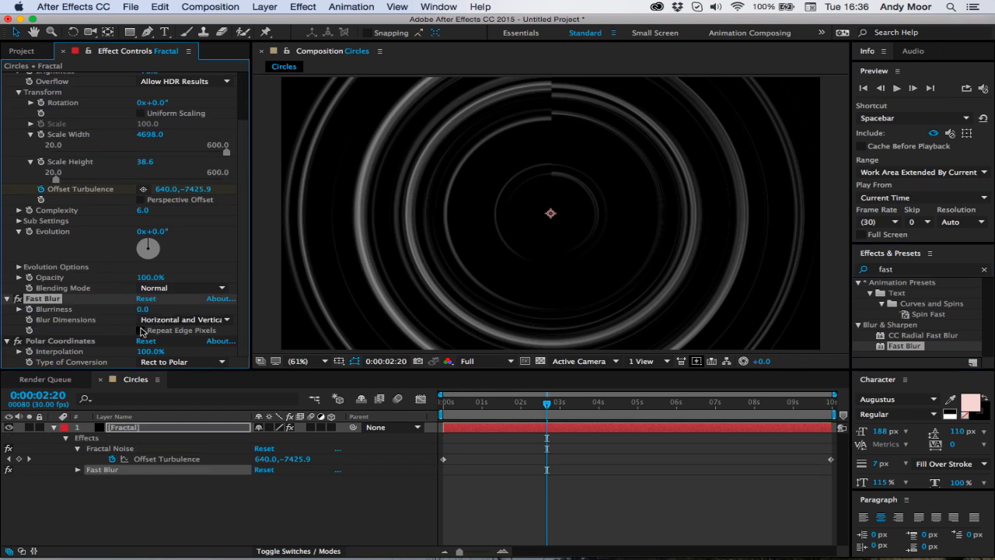
Step: Blur the rings heavily with Fast Blur, preview them, and rename the composition Energy
{"action": "left_click_drag", "start_coordinate": [142, 309], "coordinate": [166, 309]}
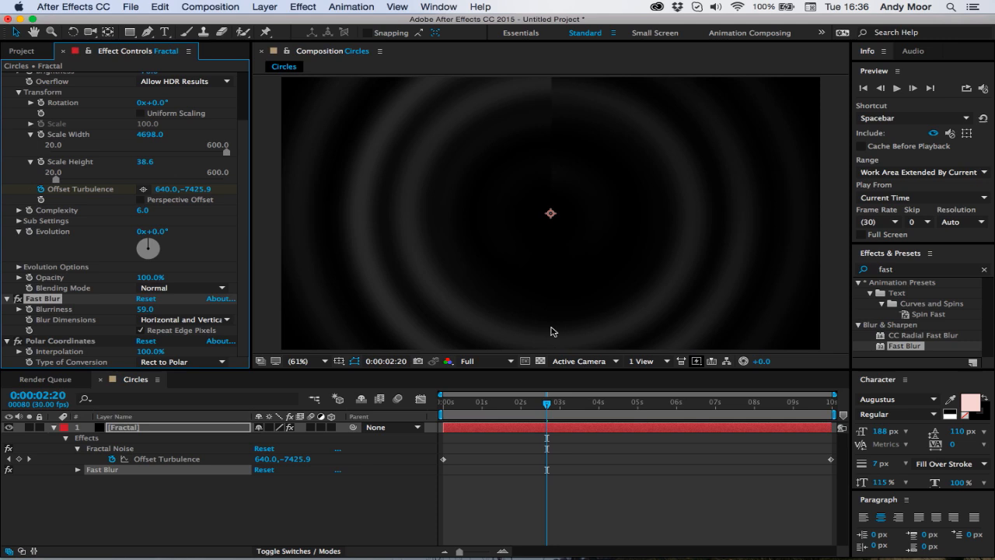
{"action": "left_click_drag", "start_coordinate": [549, 403], "coordinate": [566, 410]}
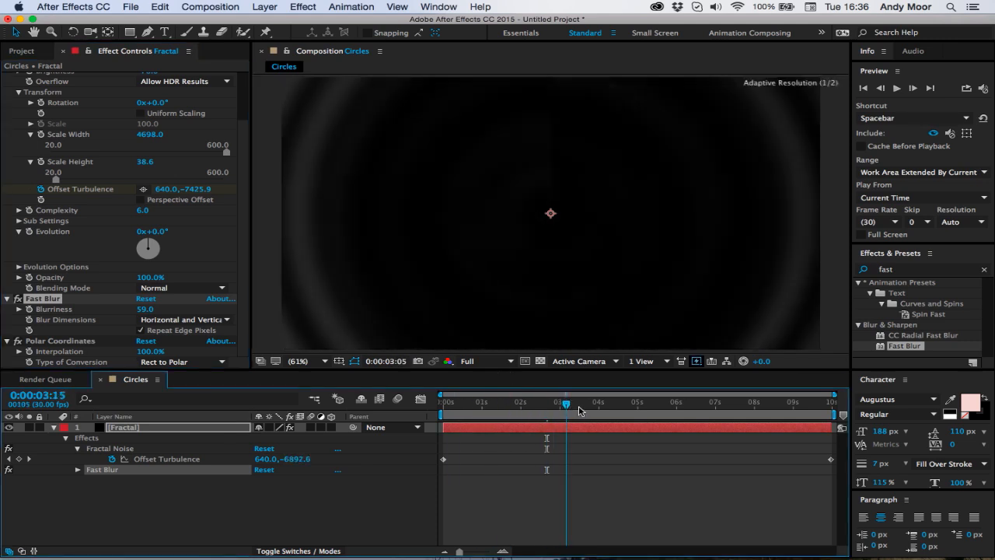
{"action": "left_click_drag", "start_coordinate": [564, 402], "coordinate": [579, 402]}
{"action": "type", "text": "Energ"}
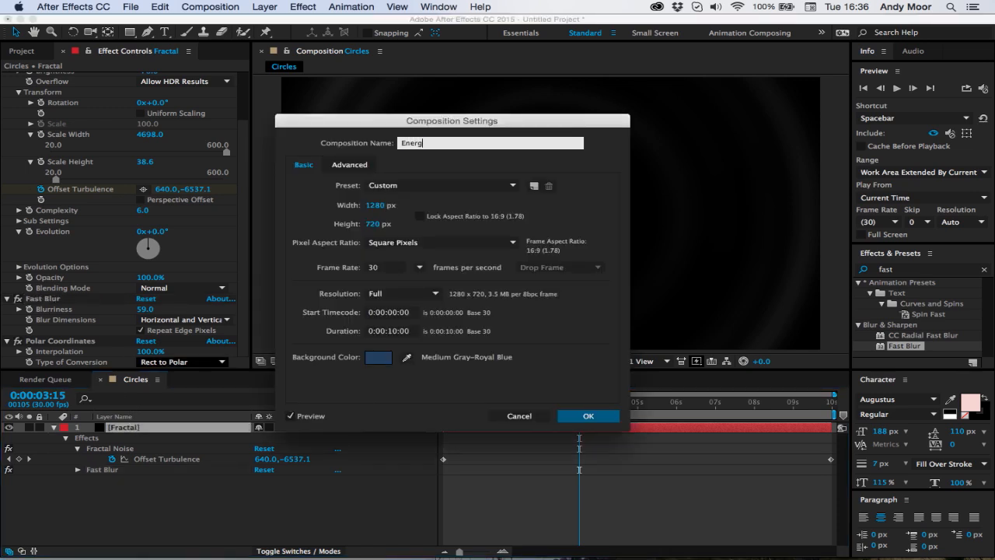
{"action": "left_click", "coordinate": [588, 416]}
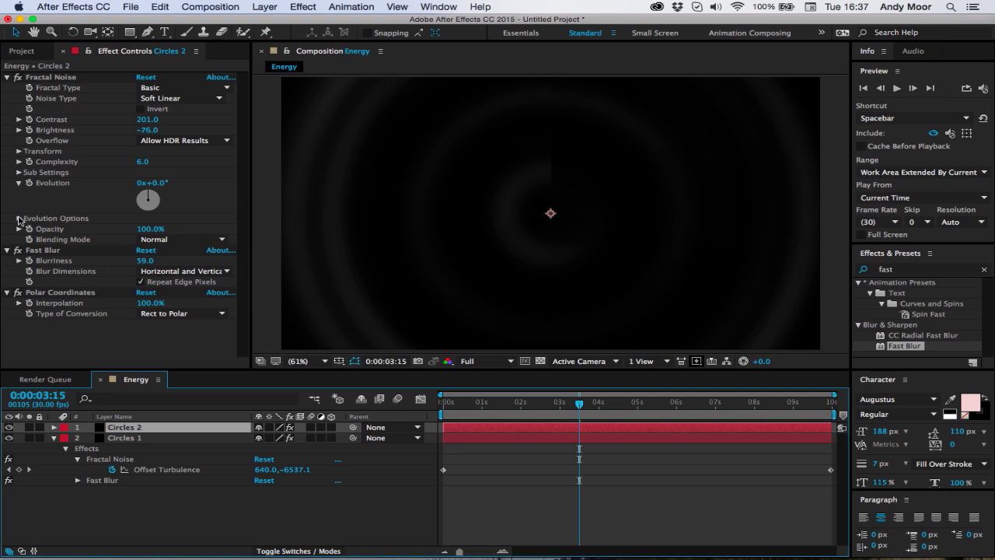
Step: Give Circles 2 a different random seed and set its blend mode to Screen
{"action": "left_click", "coordinate": [20, 218]}
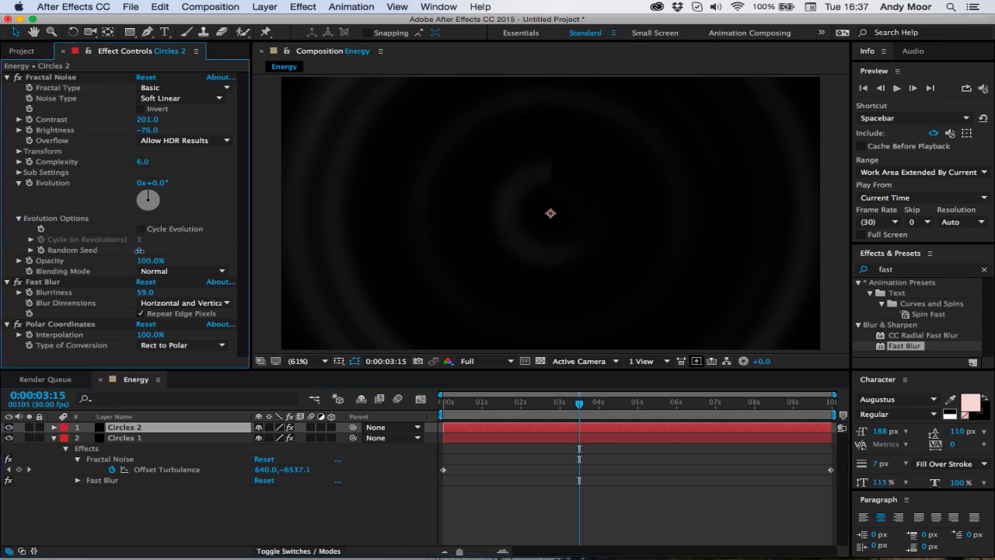
{"action": "left_click", "coordinate": [52, 238]}
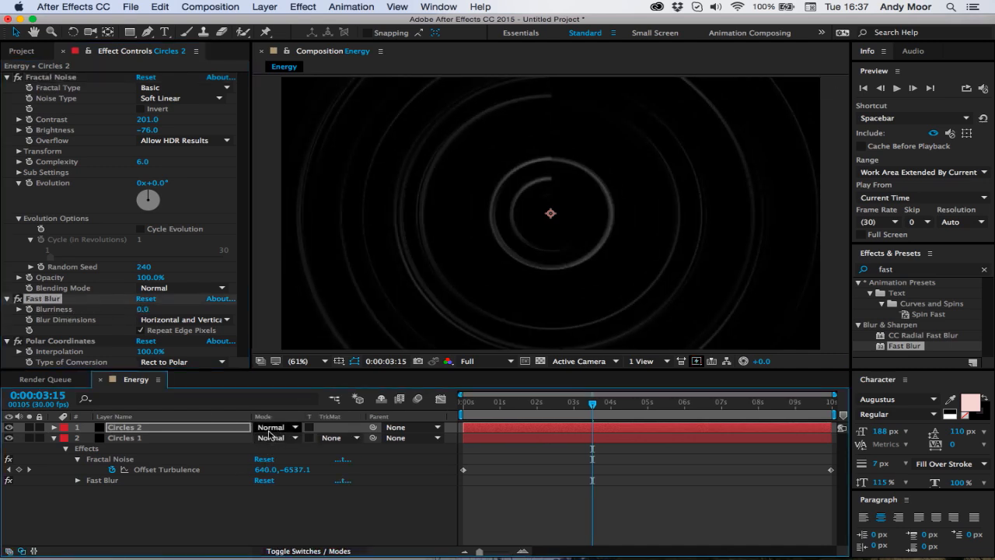
{"action": "left_click", "coordinate": [273, 427]}
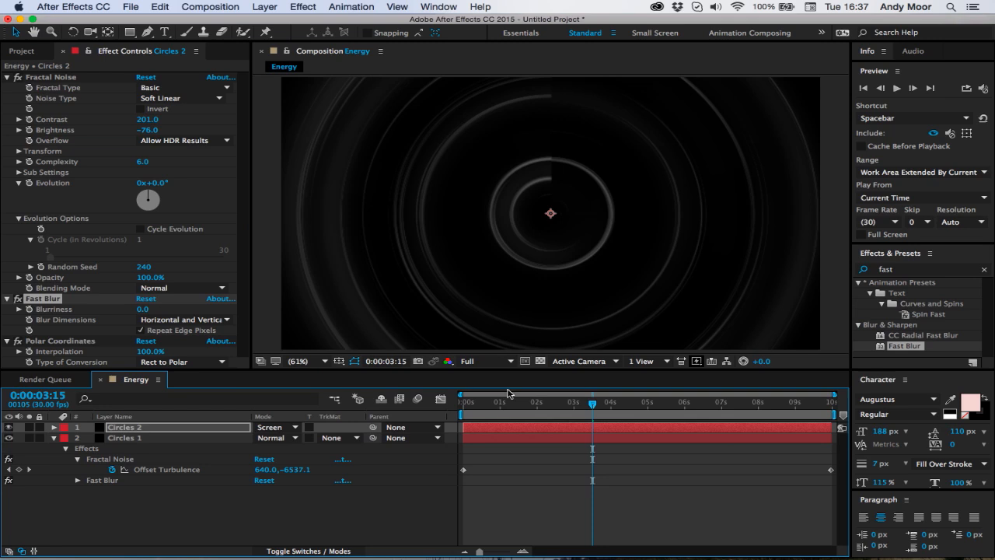
{"action": "left_click_drag", "start_coordinate": [593, 402], "coordinate": [536, 402]}
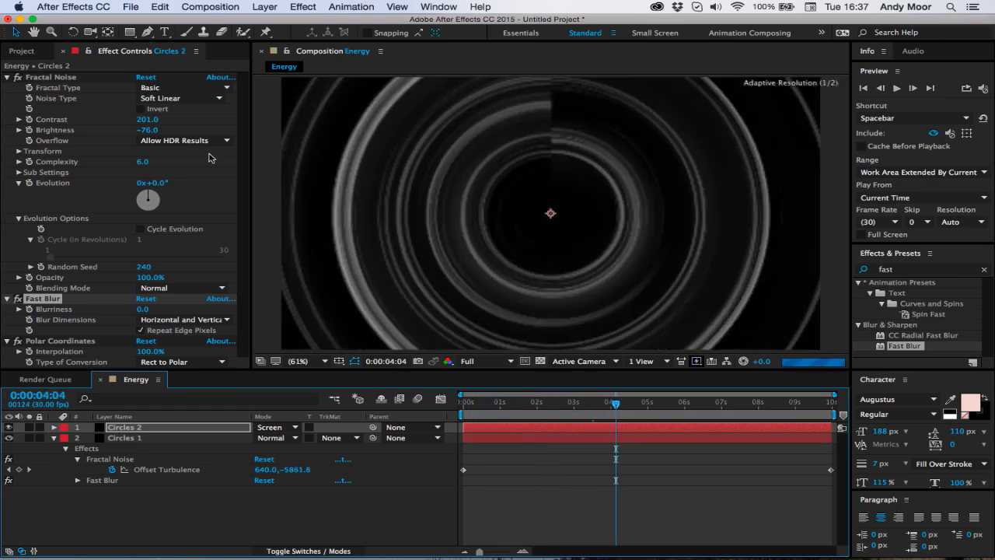
Step: Lower Circles 2's noise contrast, stretch its scale height, and change its ending turbulence offset
{"action": "left_click_drag", "start_coordinate": [156, 119], "coordinate": [136, 119]}
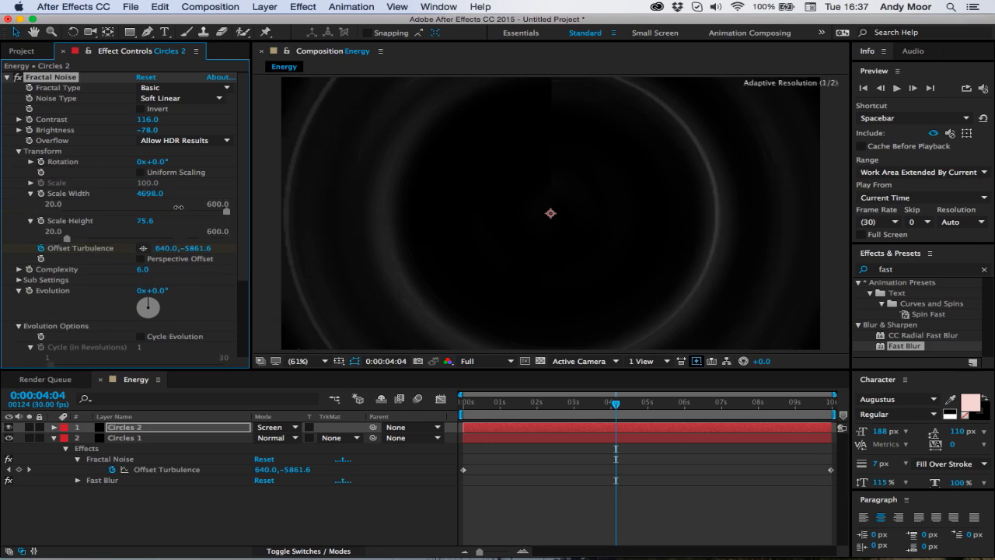
{"action": "left_click_drag", "start_coordinate": [140, 220], "coordinate": [151, 220]}
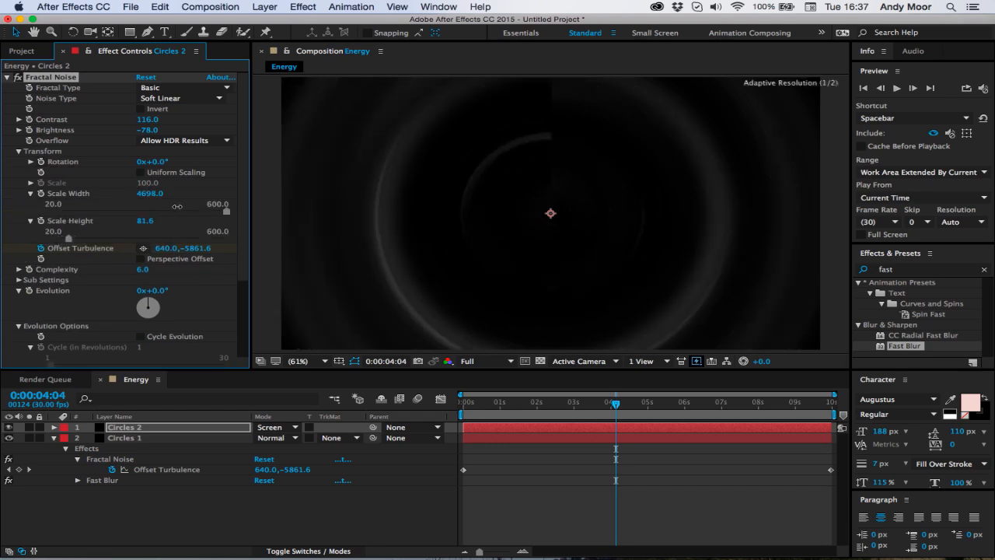
{"action": "left_click_drag", "start_coordinate": [615, 404], "coordinate": [613, 403]}
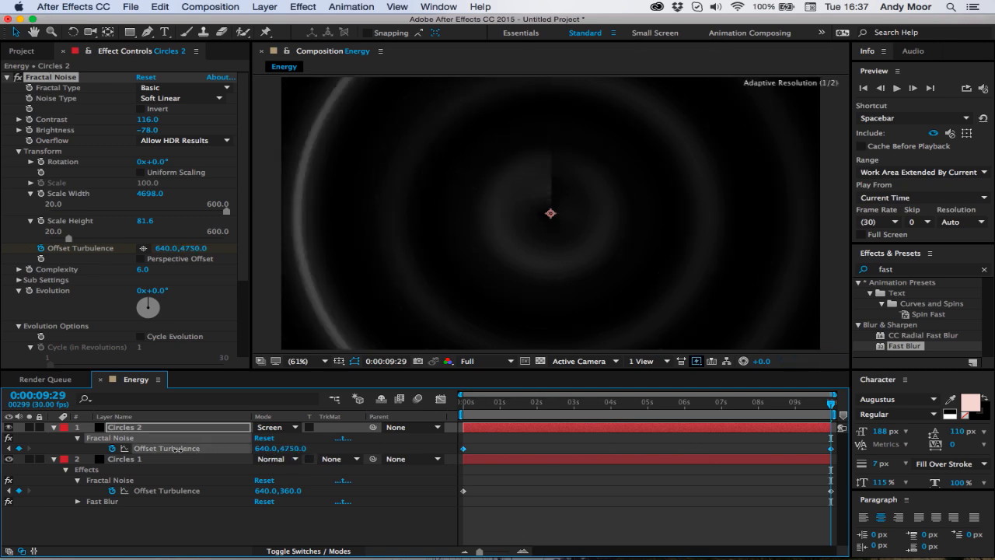
{"action": "left_click", "coordinate": [471, 402]}
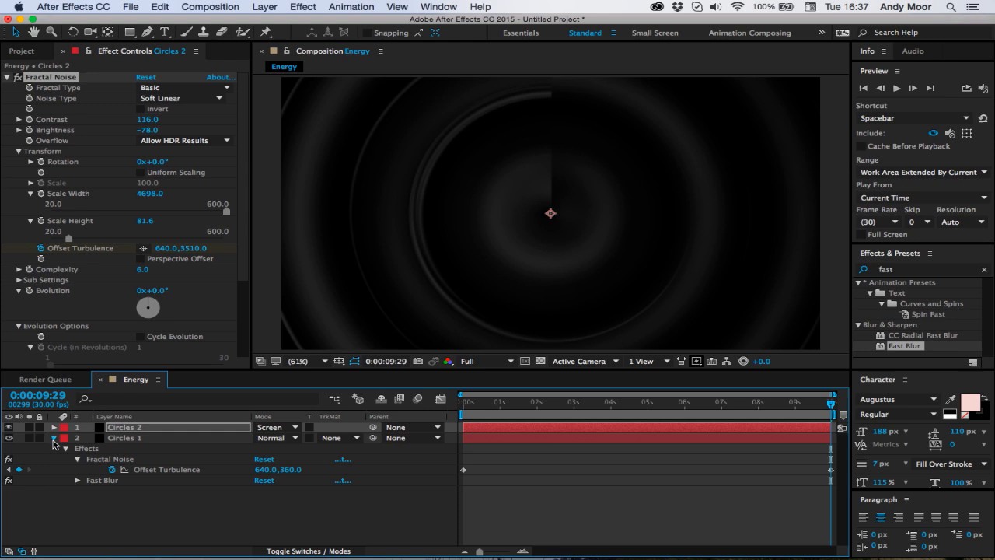
{"action": "left_click", "coordinate": [53, 438]}
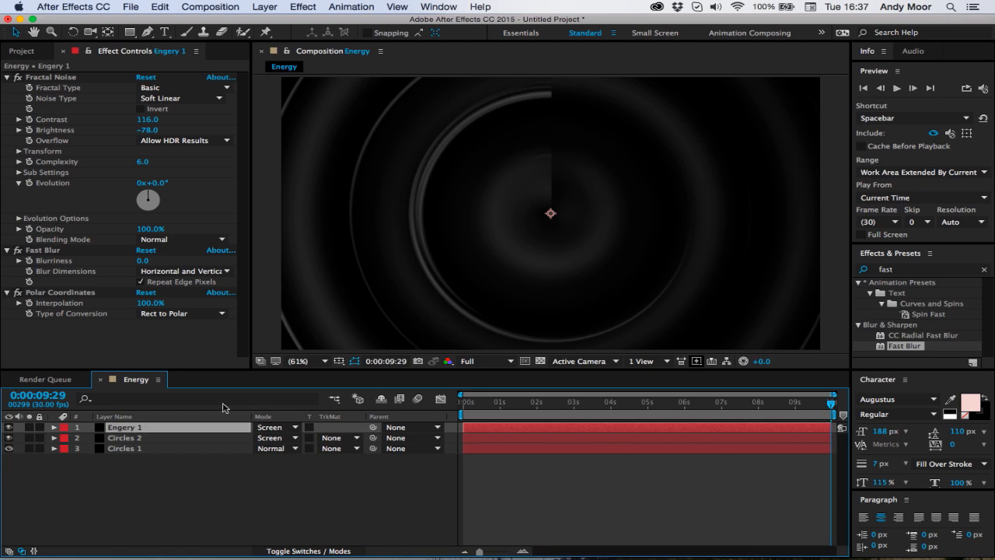
Step: Strip Engery 1's copied effects and boost its noise contrast into sparse bright clouds
{"action": "left_click", "coordinate": [59, 292]}
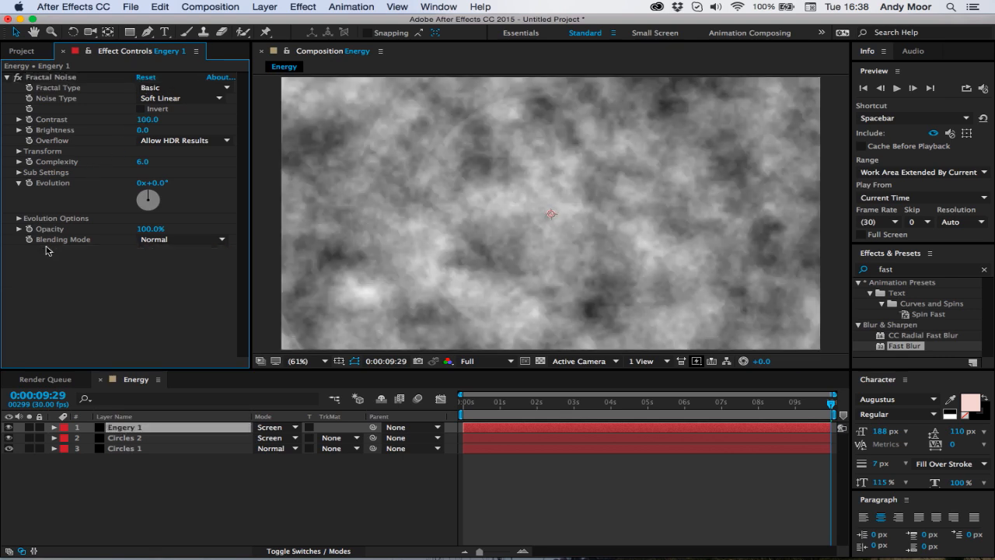
{"action": "left_click_drag", "start_coordinate": [147, 119], "coordinate": [179, 119]}
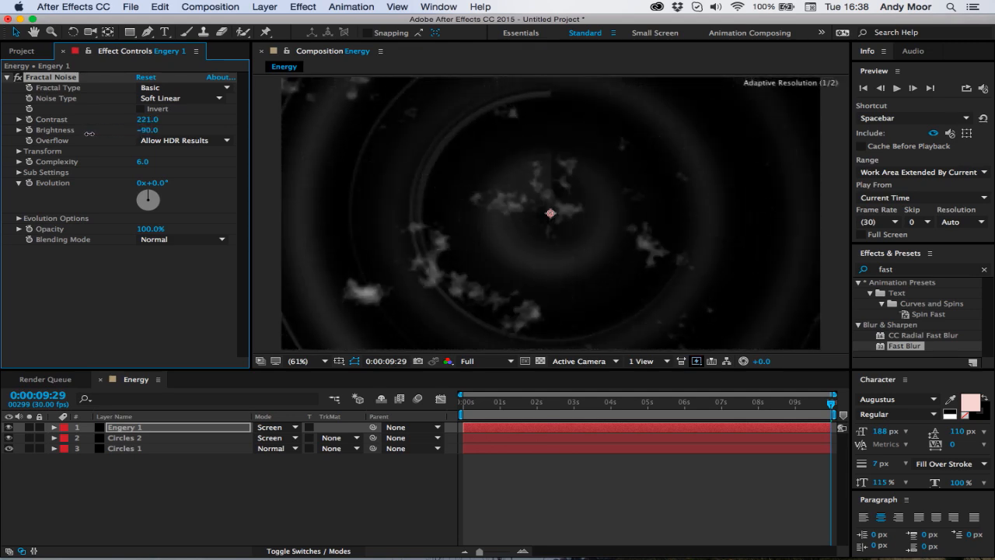
{"action": "left_click", "coordinate": [19, 151]}
{"action": "type", "text": "optics"}
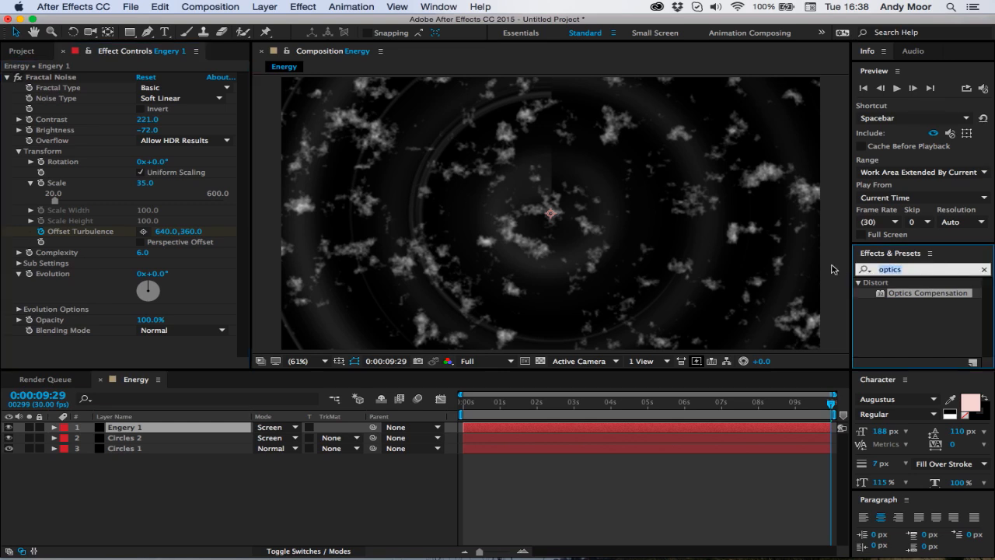
Step: Apply Polar Coordinates set to Rect to Polar on the Engery 1 clouds
{"action": "type", "text": "polar"}
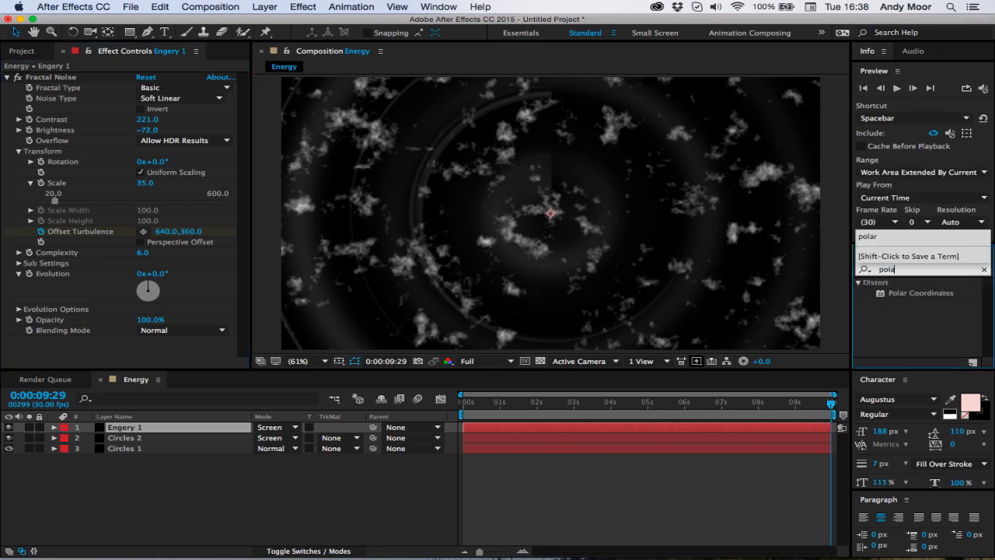
{"action": "double_click", "coordinate": [921, 293]}
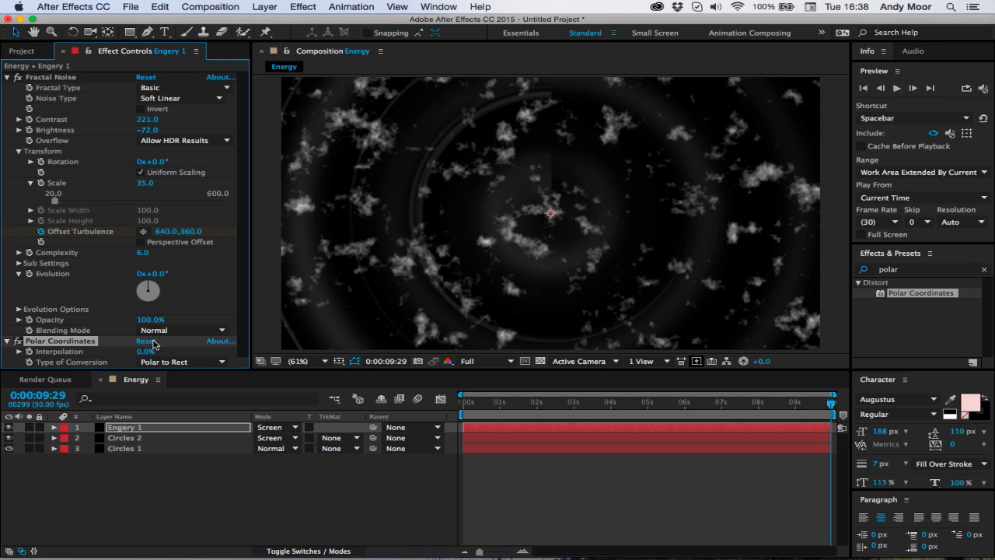
{"action": "left_click", "coordinate": [148, 352]}
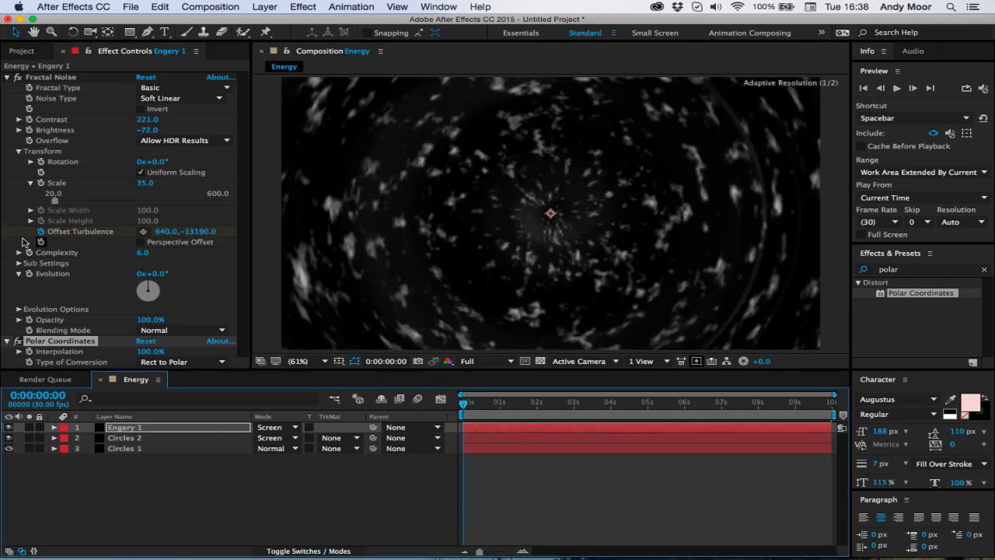
Step: Keyframe the clouds' Offset Turbulence and raise the noise scale to 70
{"action": "left_click", "coordinate": [480, 402]}
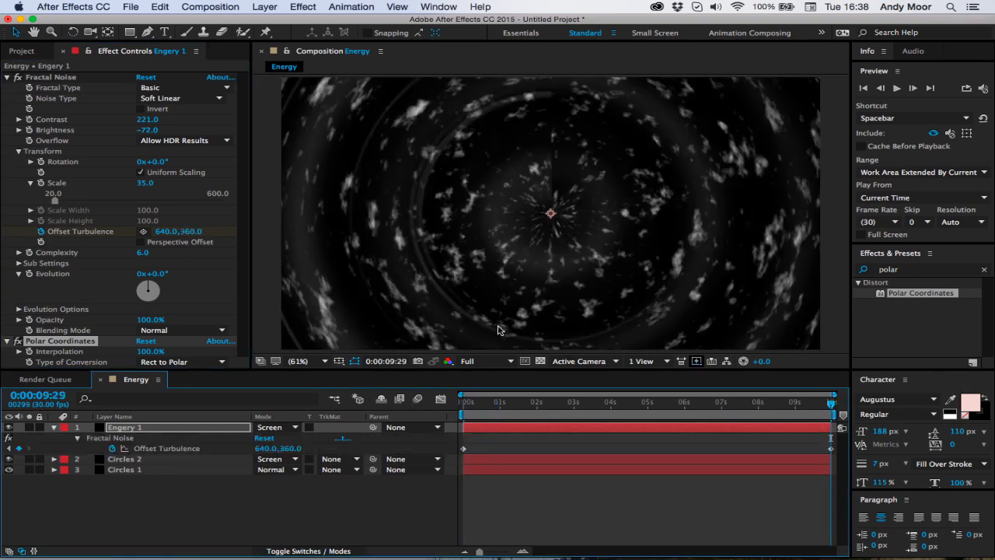
{"action": "left_click_drag", "start_coordinate": [180, 231], "coordinate": [180, 187]}
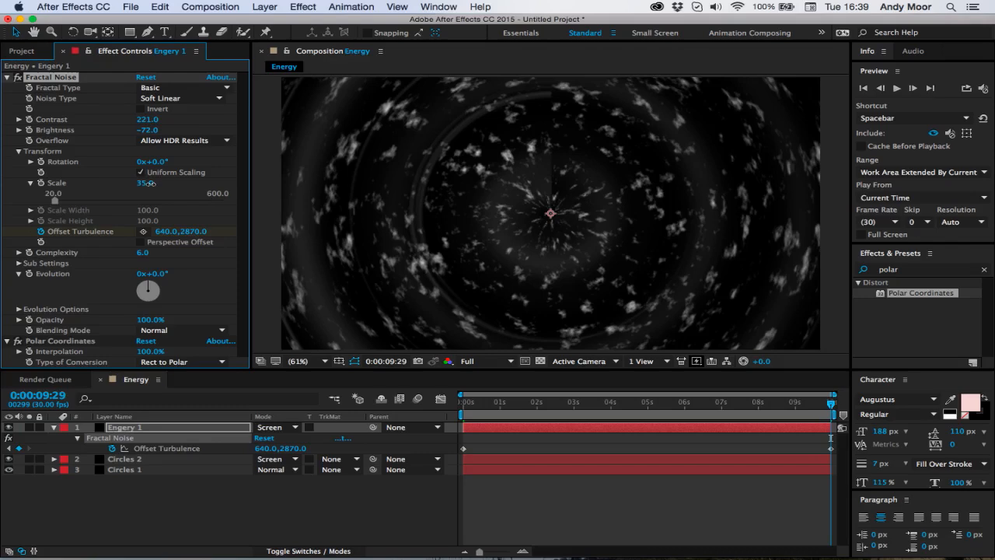
{"action": "left_click_drag", "start_coordinate": [148, 183], "coordinate": [194, 182]}
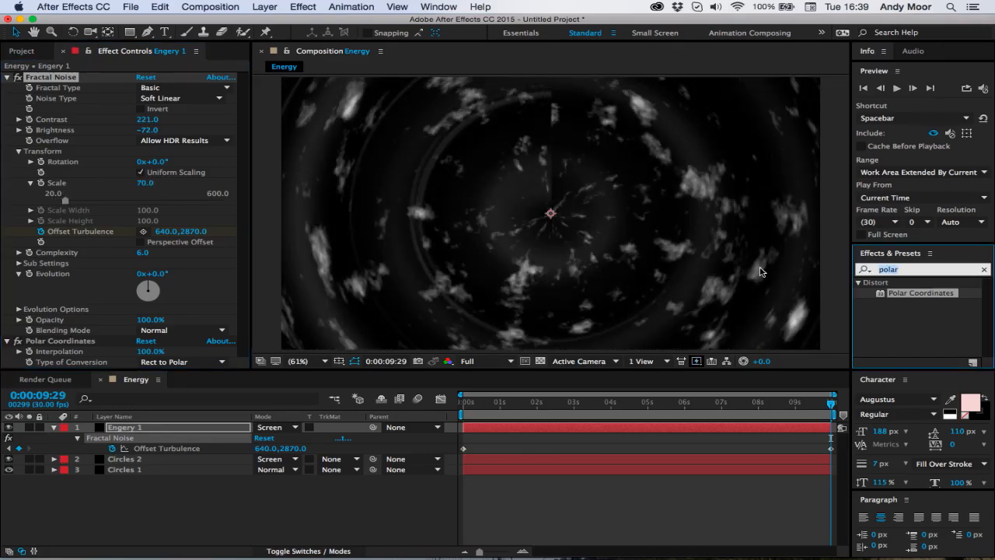
Step: Search Effects & Presets for 'optic' and scrub the timeline to preview the tunnel
{"action": "type", "text": "optic"}
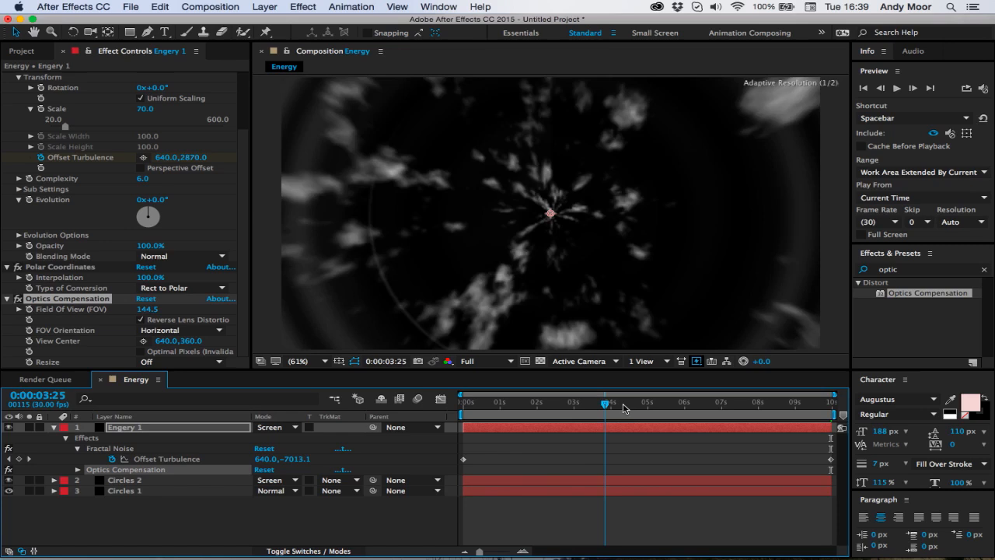
{"action": "left_click_drag", "start_coordinate": [605, 404], "coordinate": [623, 404]}
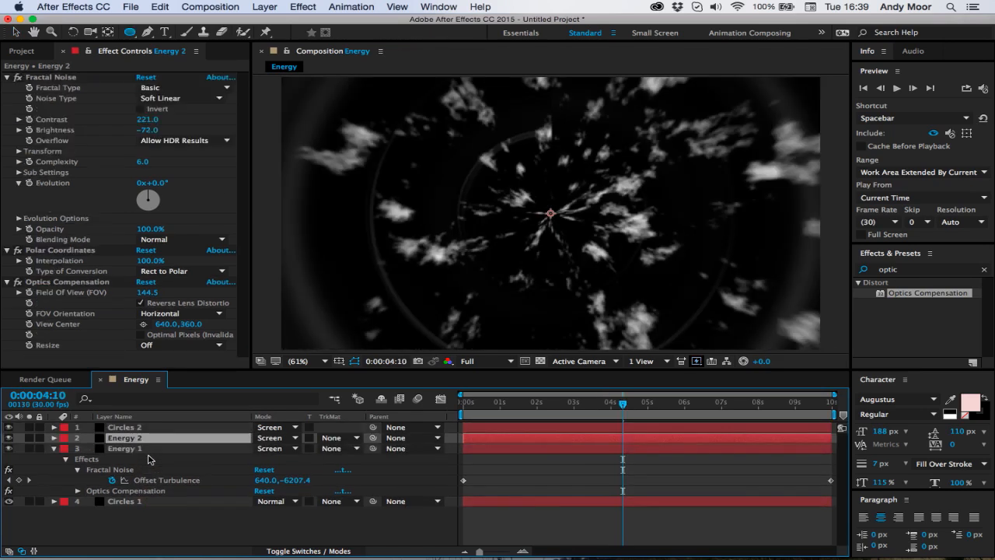
Step: Put Energy 2 on top with random seed 190, adjusted brightness and Fast Blur 15, then preview
{"action": "left_click_drag", "start_coordinate": [126, 437], "coordinate": [125, 427]}
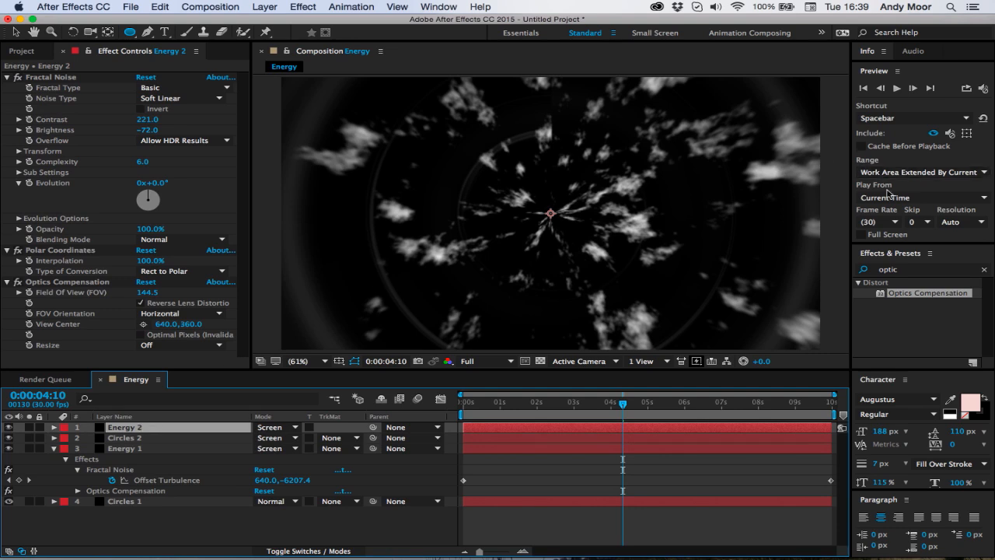
{"action": "left_click", "coordinate": [18, 217]}
{"action": "type", "text": "fast"}
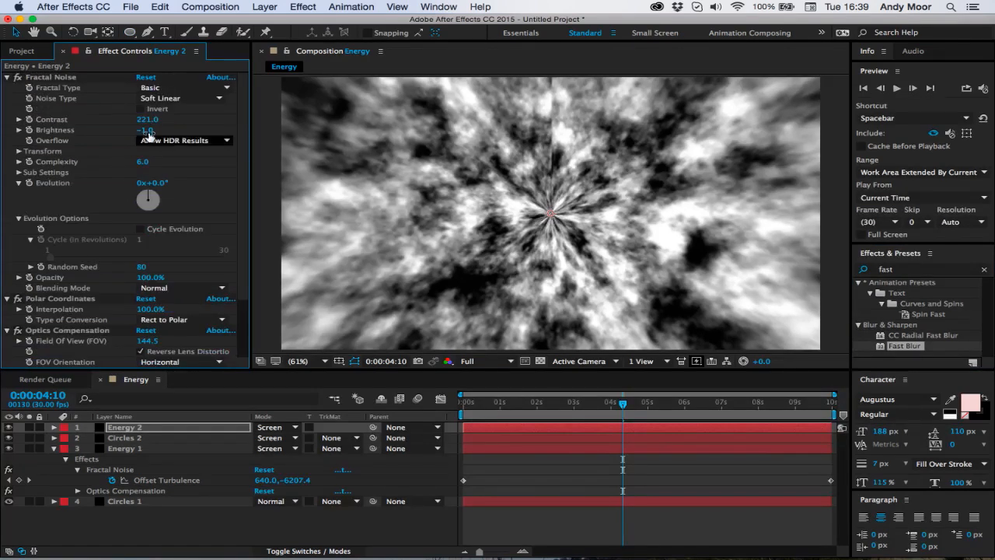
{"action": "left_click_drag", "start_coordinate": [148, 130], "coordinate": [125, 130]}
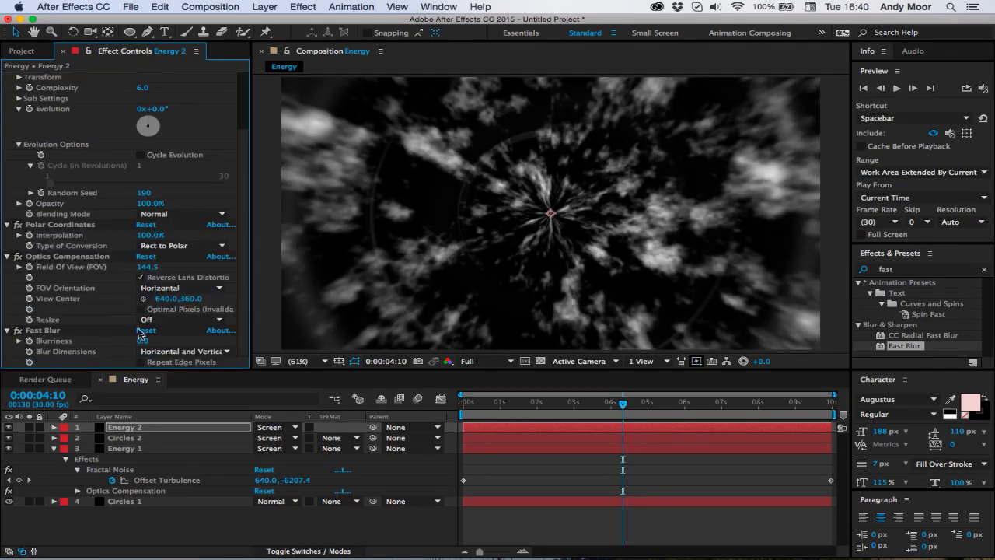
{"action": "left_click", "coordinate": [143, 341]}
{"action": "type", "text": "15"}
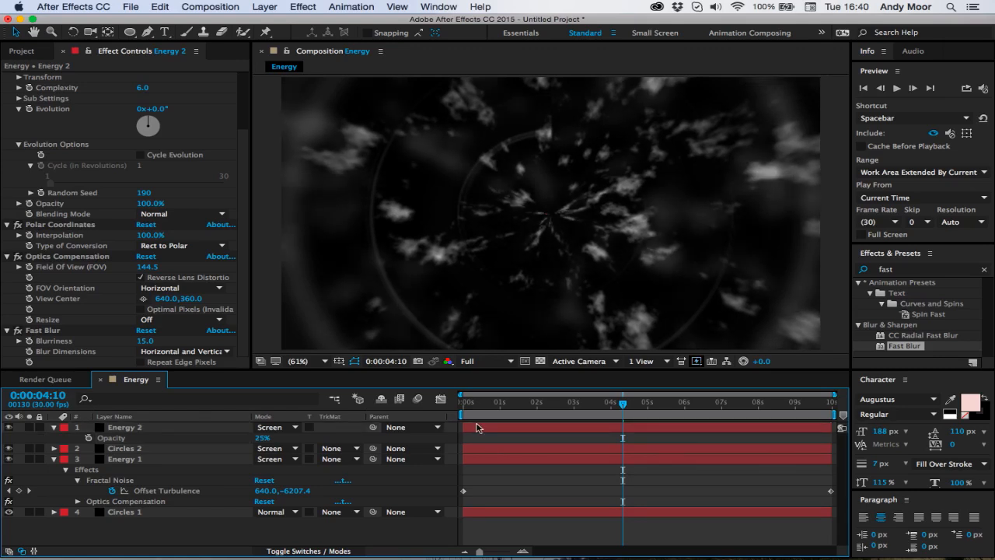
{"action": "left_click_drag", "start_coordinate": [622, 402], "coordinate": [531, 402]}
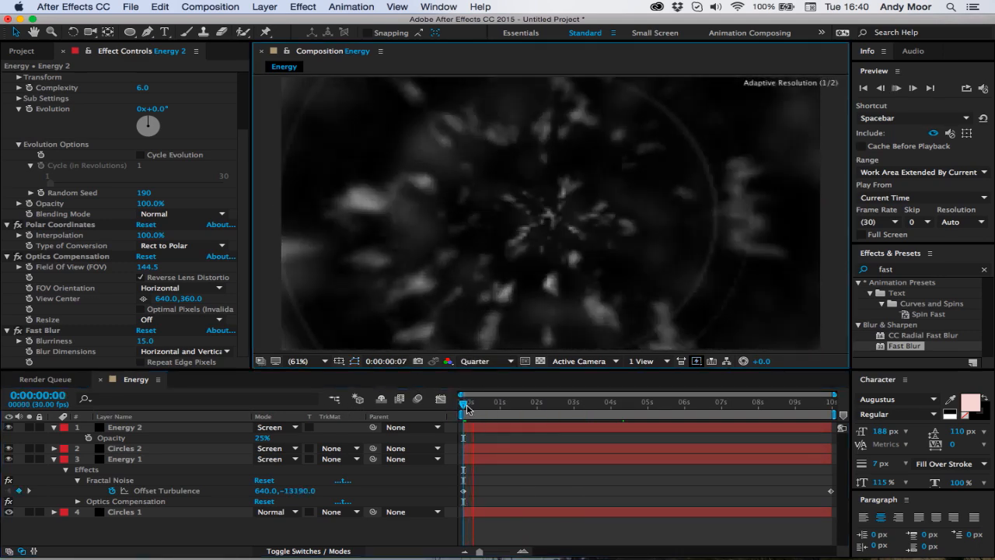
{"action": "left_click_drag", "start_coordinate": [467, 402], "coordinate": [471, 402]}
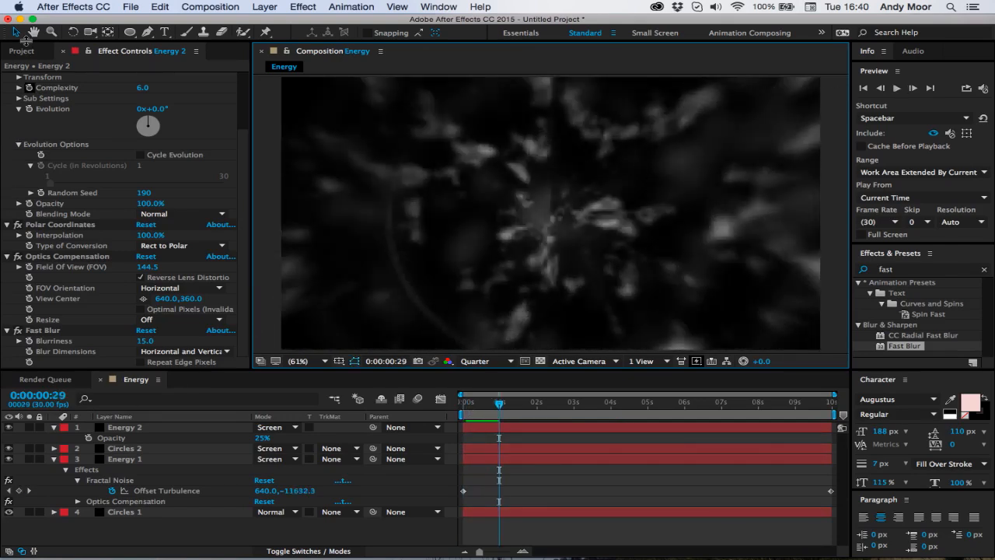
Step: Isolate one RGB channel per Energy copy with Set Channels, then blend all three in Screen
{"action": "left_click", "coordinate": [22, 50]}
{"action": "type", "text": "et ch"}
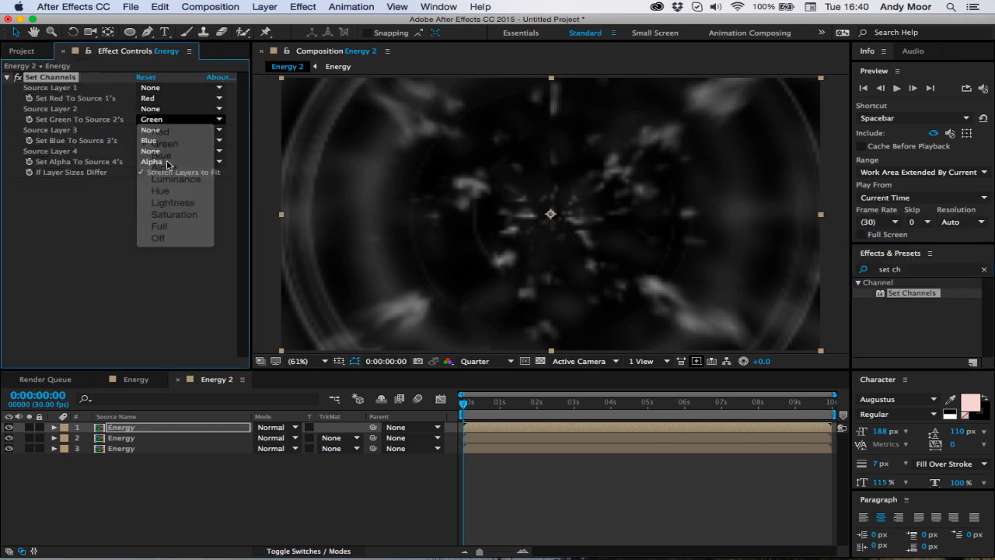
{"action": "left_click", "coordinate": [157, 238]}
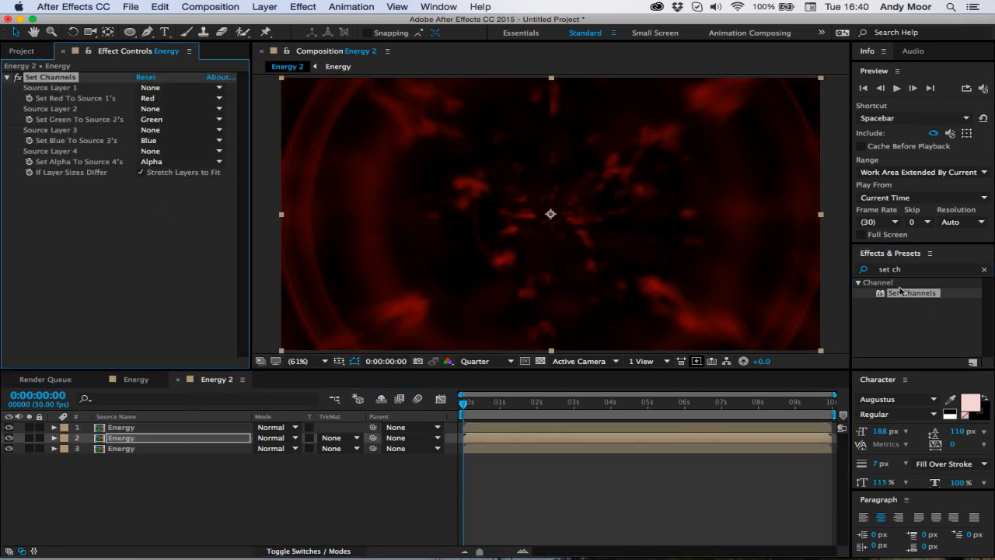
{"action": "left_click", "coordinate": [179, 98]}
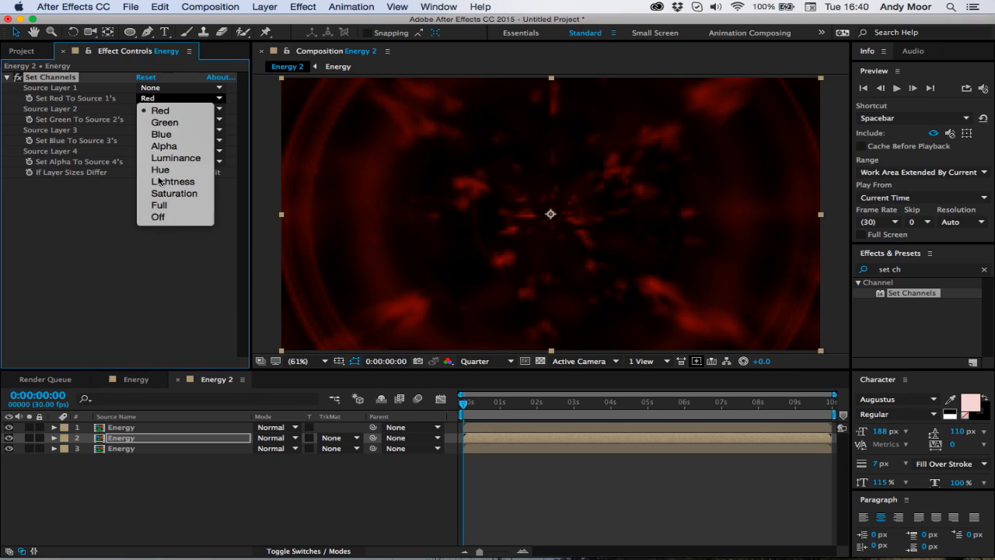
{"action": "left_click", "coordinate": [158, 217]}
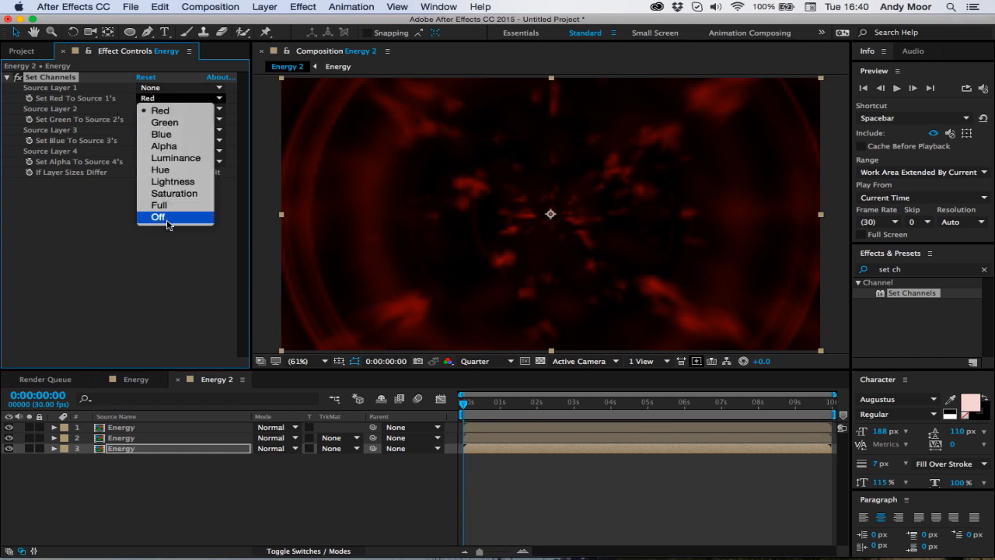
{"action": "left_click", "coordinate": [158, 217]}
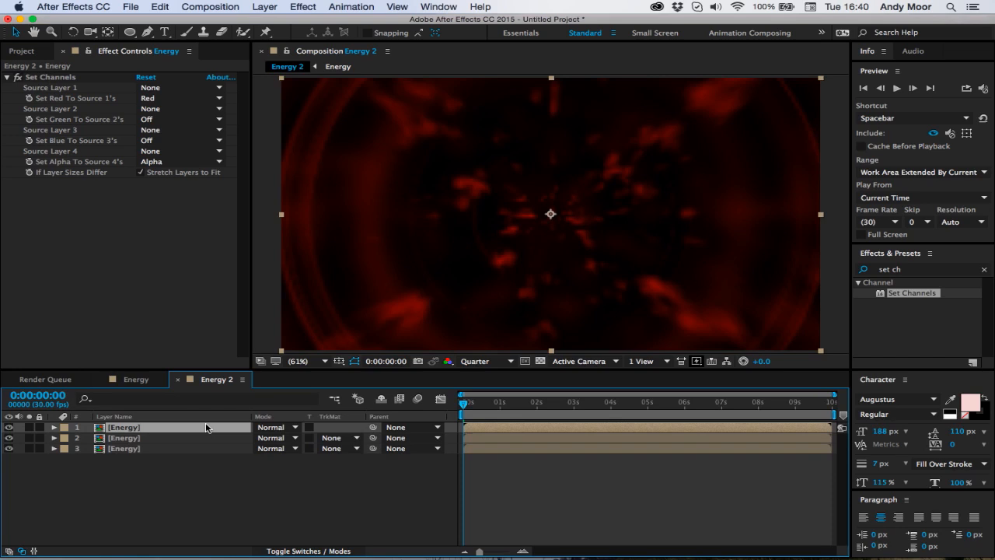
{"action": "left_click", "coordinate": [277, 427]}
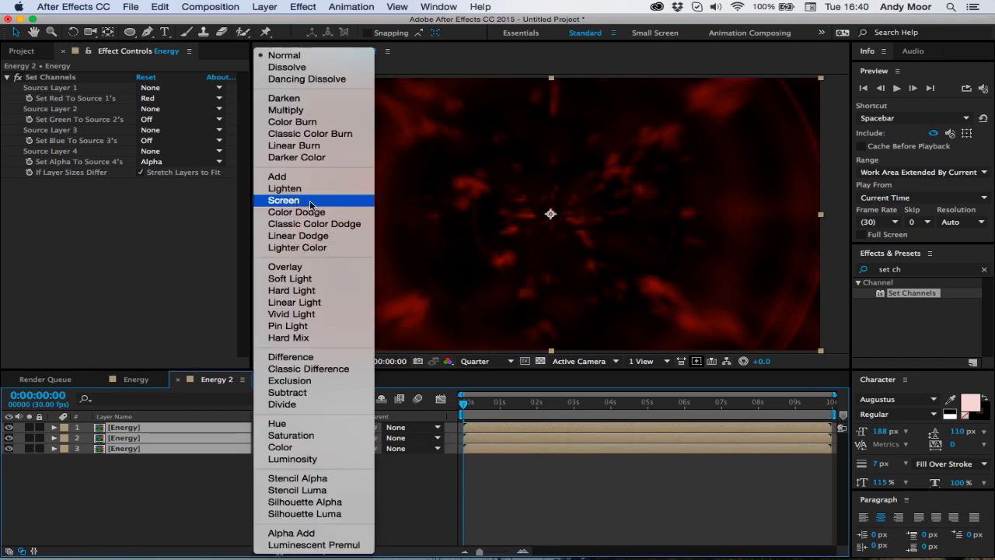
{"action": "left_click", "coordinate": [284, 200]}
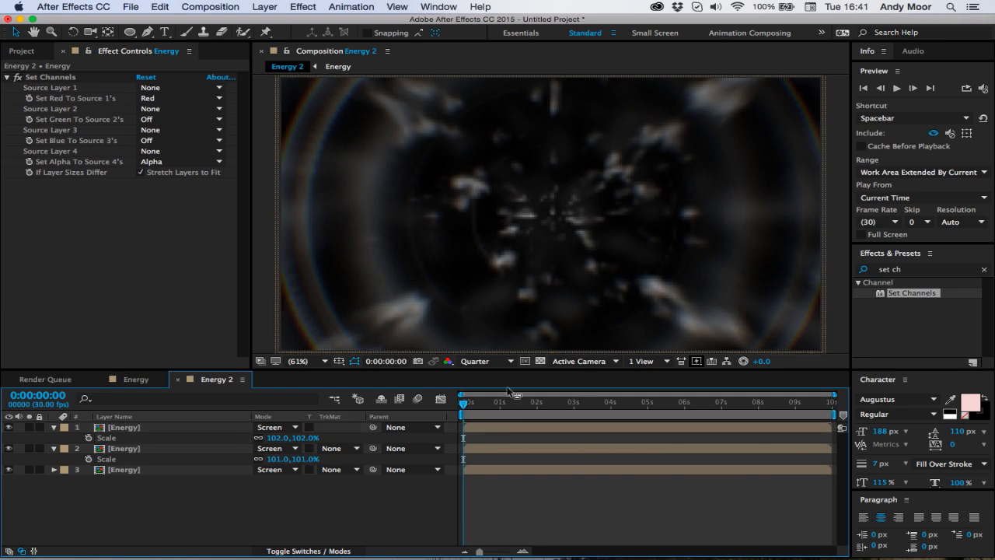
Step: Preview Energy 2 at Full resolution to reveal the 102%/101% colour fringing
{"action": "left_click", "coordinate": [474, 361]}
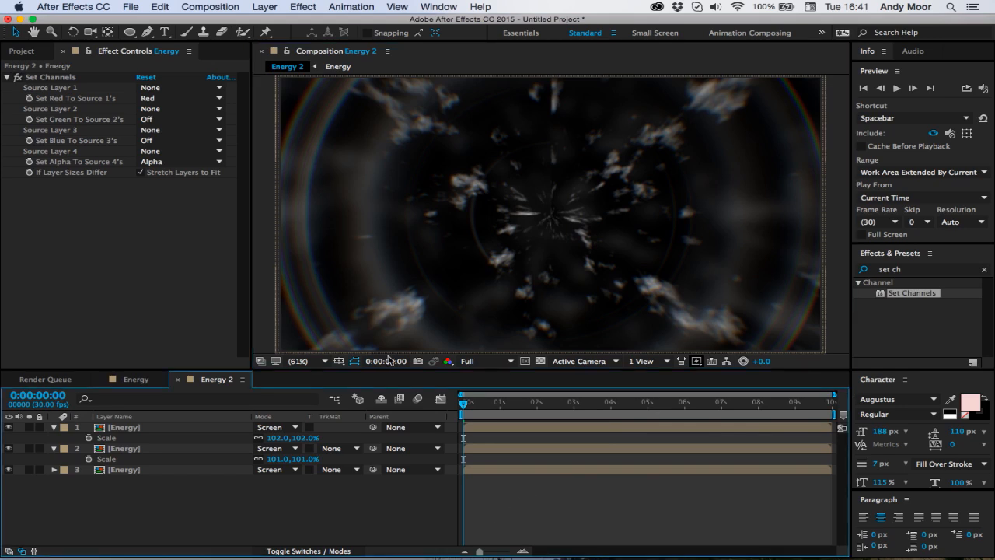
{"action": "left_click", "coordinate": [21, 51]}
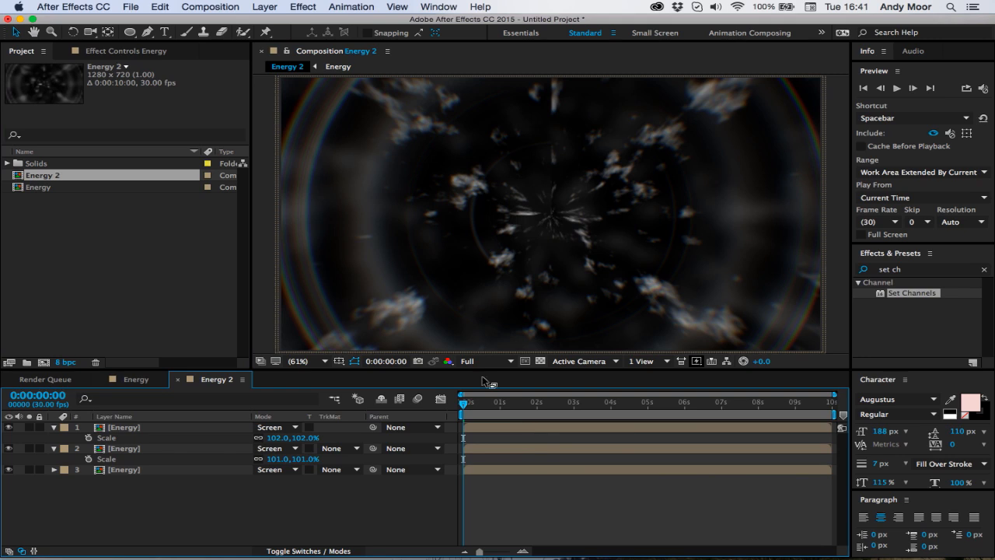
{"action": "mouse_move", "coordinate": [497, 280]}
{"action": "type", "text": "720"}
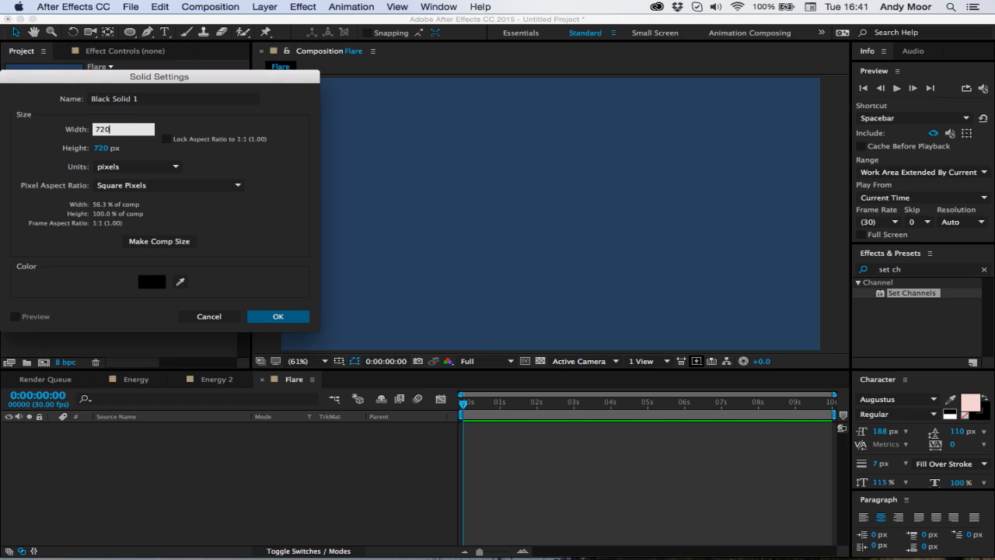
Step: Add a square white solid to the Flare comp and give it an ellipse mask
{"action": "left_click", "coordinate": [151, 281]}
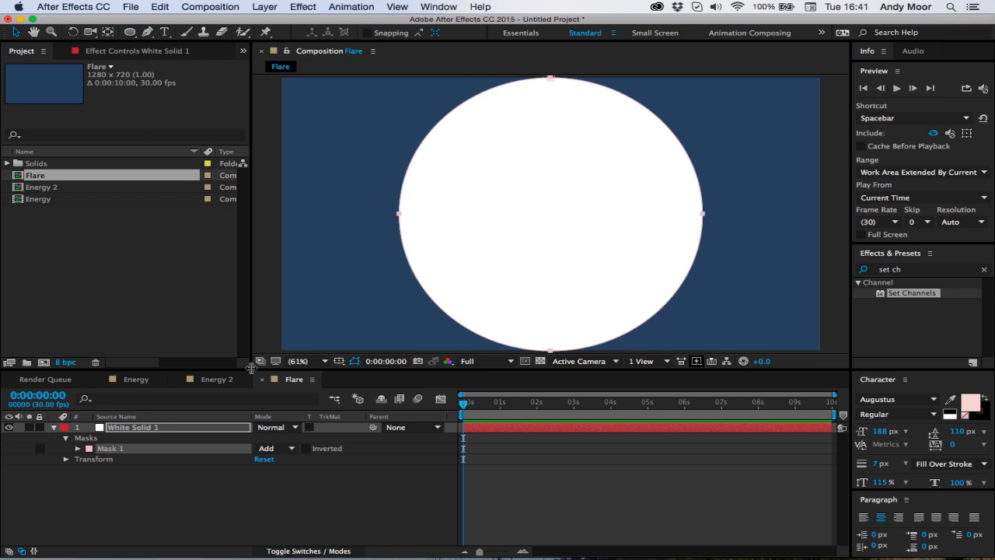
{"action": "left_click", "coordinate": [130, 32]}
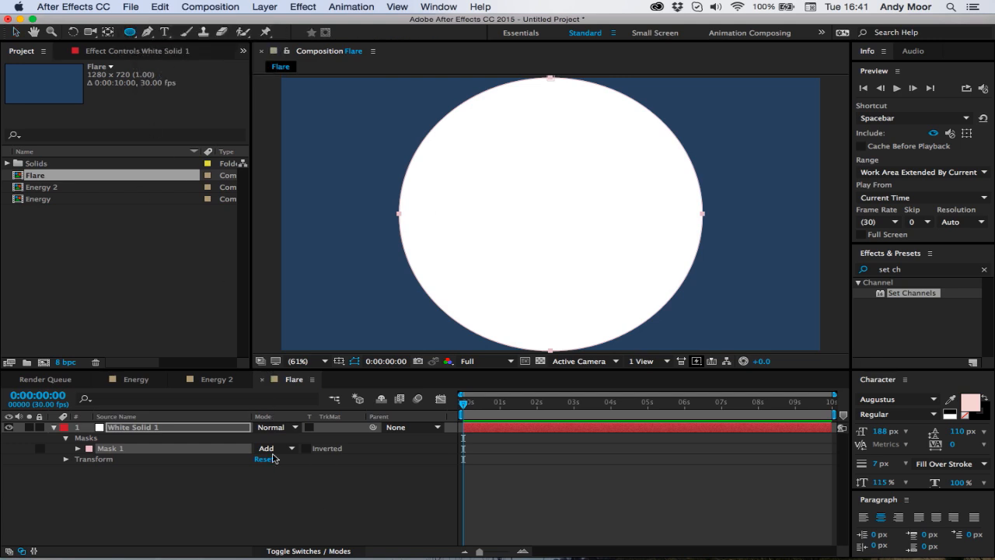
{"action": "left_click", "coordinate": [78, 448]}
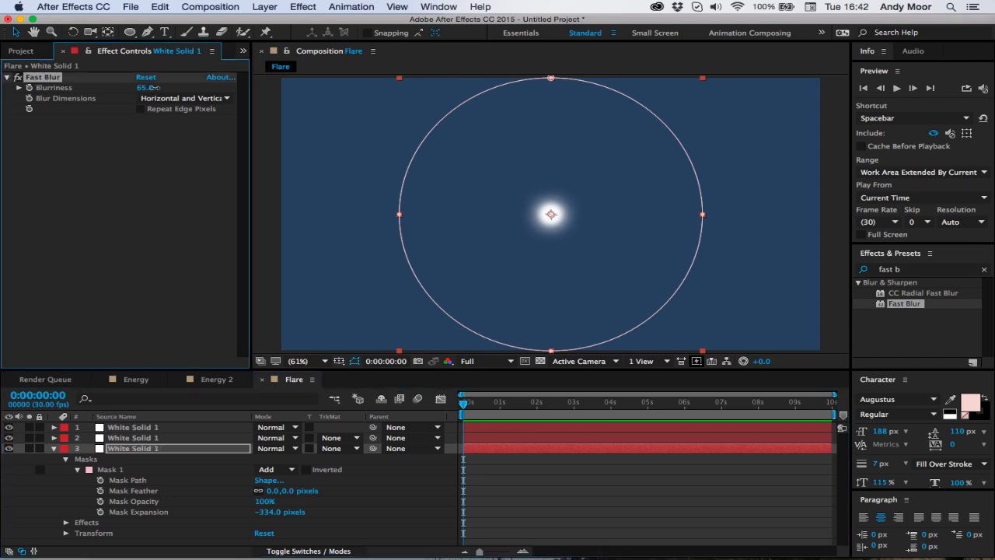
Step: Blur the small white dot into a soft glow, add a black solid, and reopen Energy 2
{"action": "left_click_drag", "start_coordinate": [148, 87], "coordinate": [202, 87]}
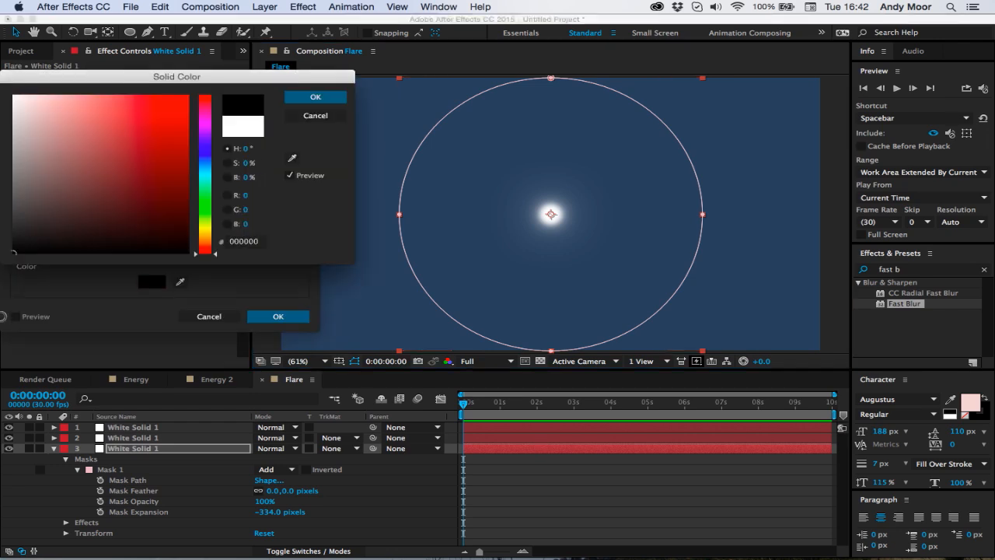
{"action": "left_click", "coordinate": [314, 96]}
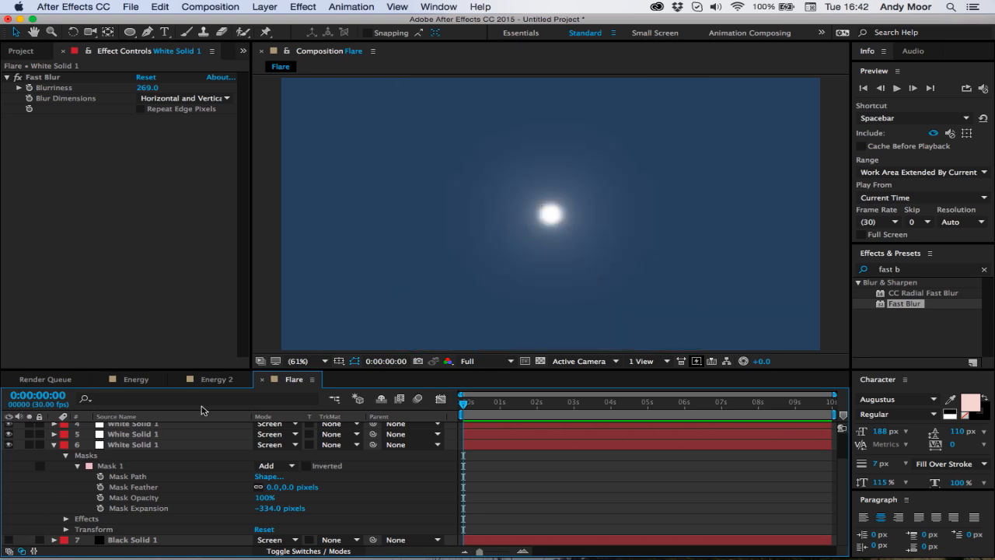
{"action": "left_click", "coordinate": [213, 378]}
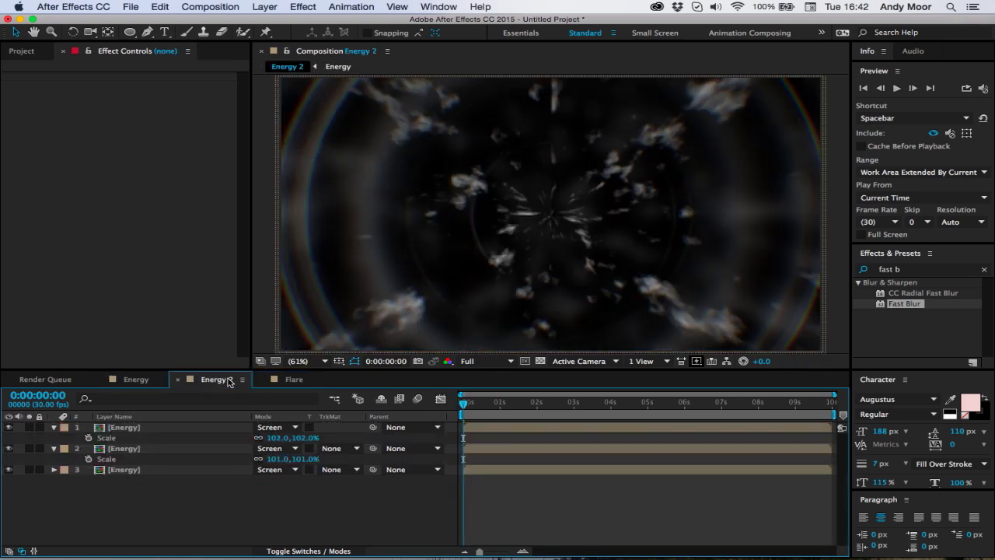
Step: Apply Curves to the Flare layer and lower the green channel's top point to tint it pink
{"action": "left_click", "coordinate": [21, 51]}
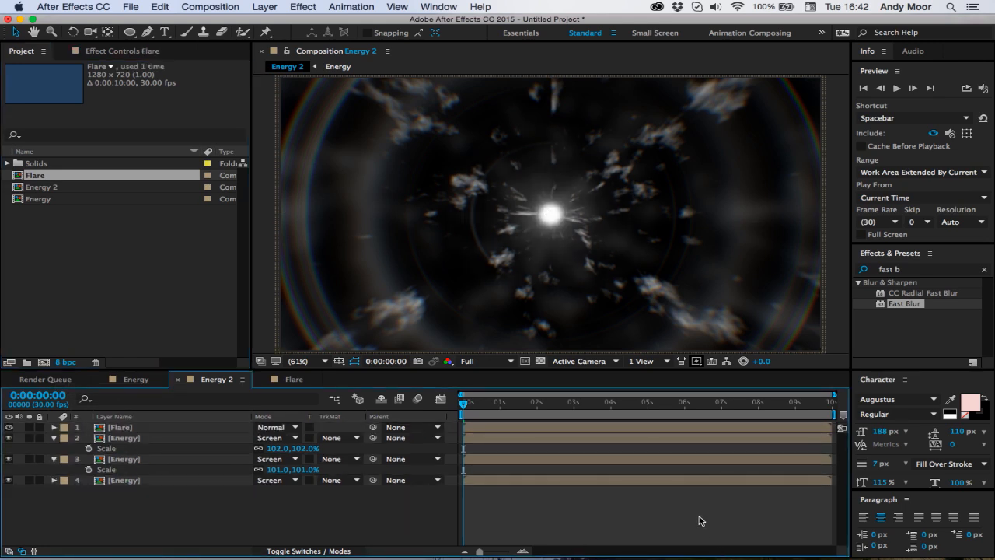
{"action": "left_click", "coordinate": [121, 427]}
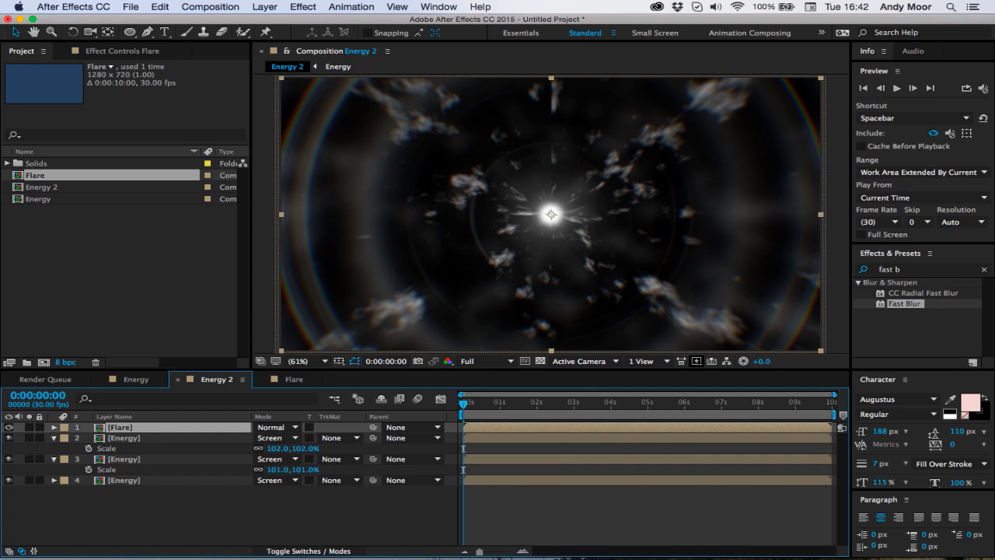
{"action": "type", "text": "curves"}
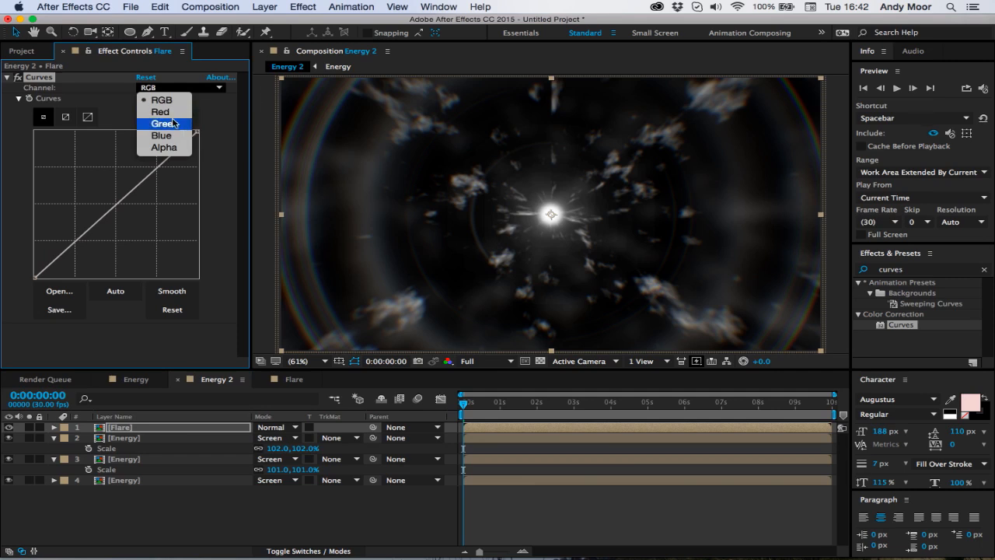
{"action": "left_click", "coordinate": [164, 124]}
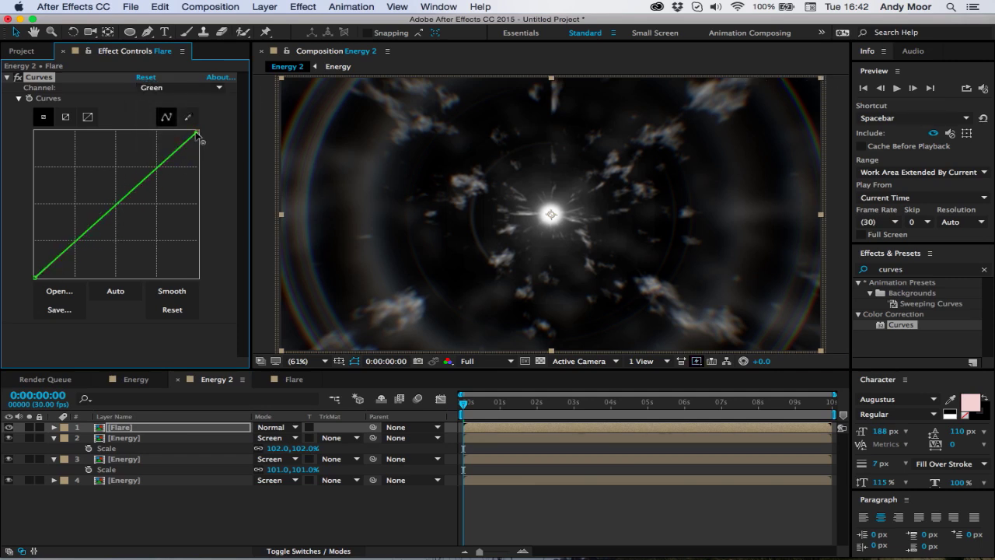
{"action": "left_click_drag", "start_coordinate": [199, 134], "coordinate": [199, 187]}
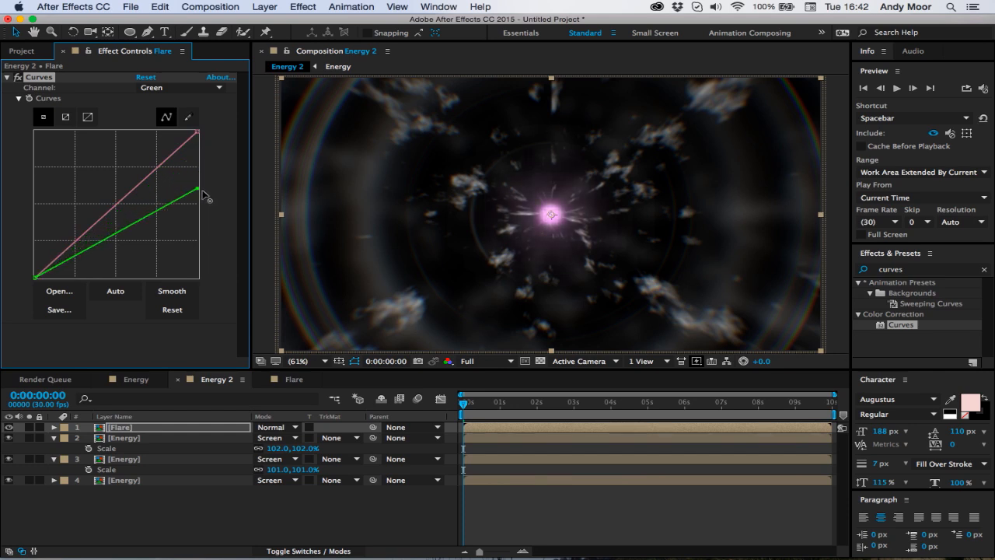
{"action": "left_click_drag", "start_coordinate": [198, 194], "coordinate": [198, 166]}
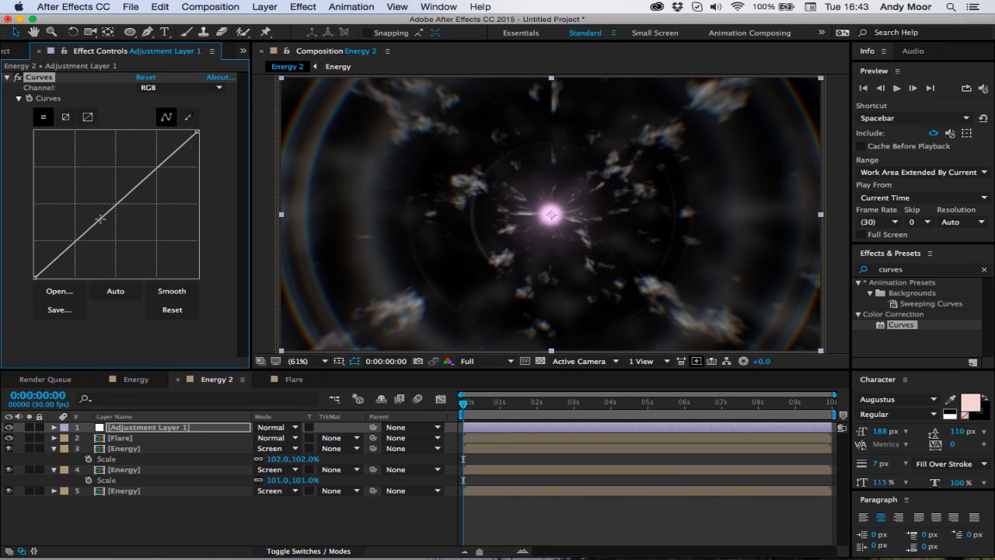
Step: Brighten the scene's midtones by reshaping the RGB Curves on the adjustment layer
{"action": "left_click_drag", "start_coordinate": [101, 220], "coordinate": [131, 191]}
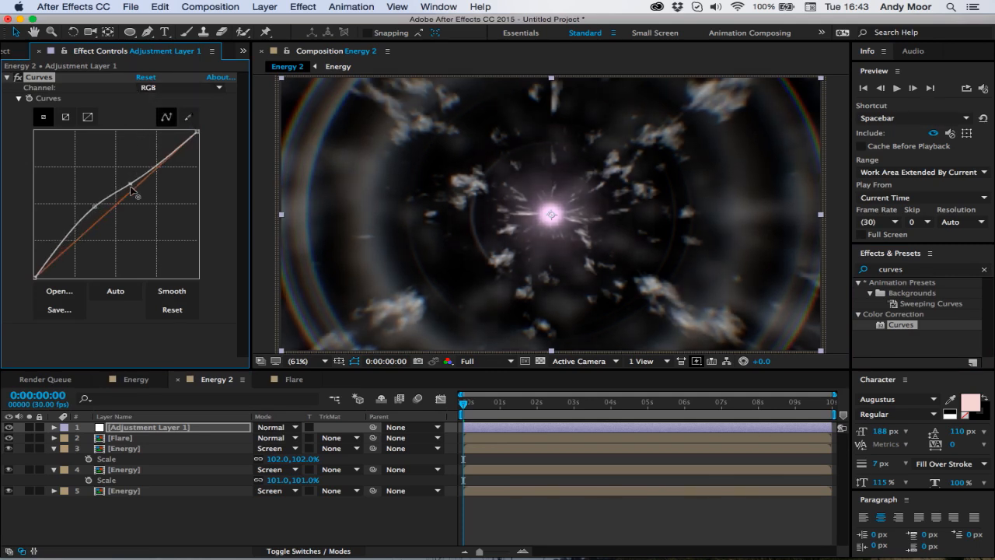
{"action": "left_click_drag", "start_coordinate": [132, 191], "coordinate": [38, 268]}
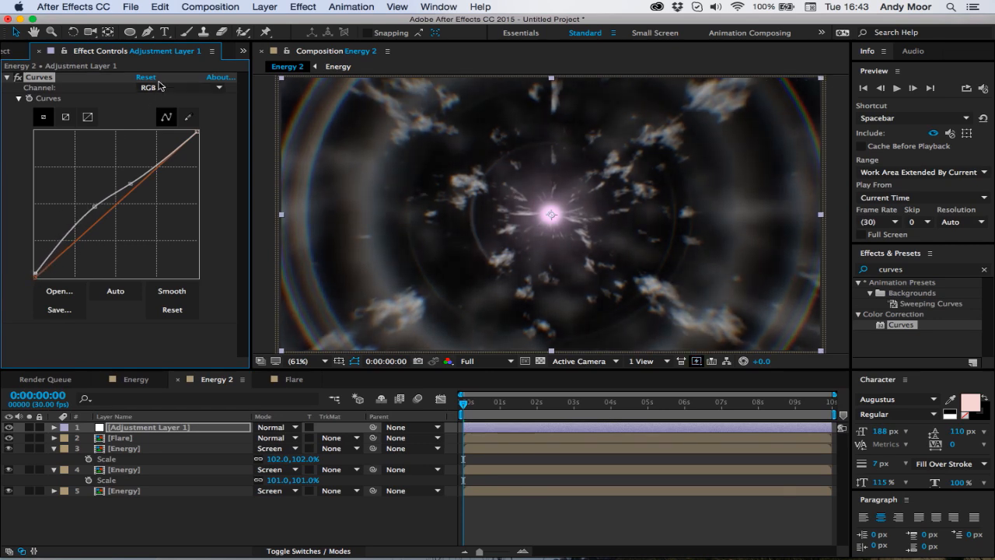
{"action": "left_click", "coordinate": [188, 117]}
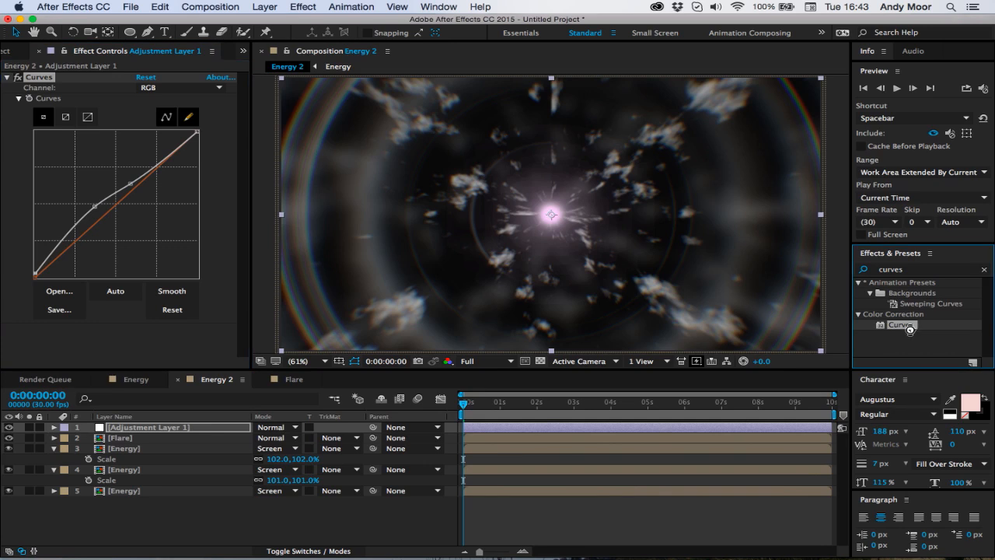
Step: Add a second Curves and raise the blue curve's lower point to tint shadows purple
{"action": "double_click", "coordinate": [901, 324]}
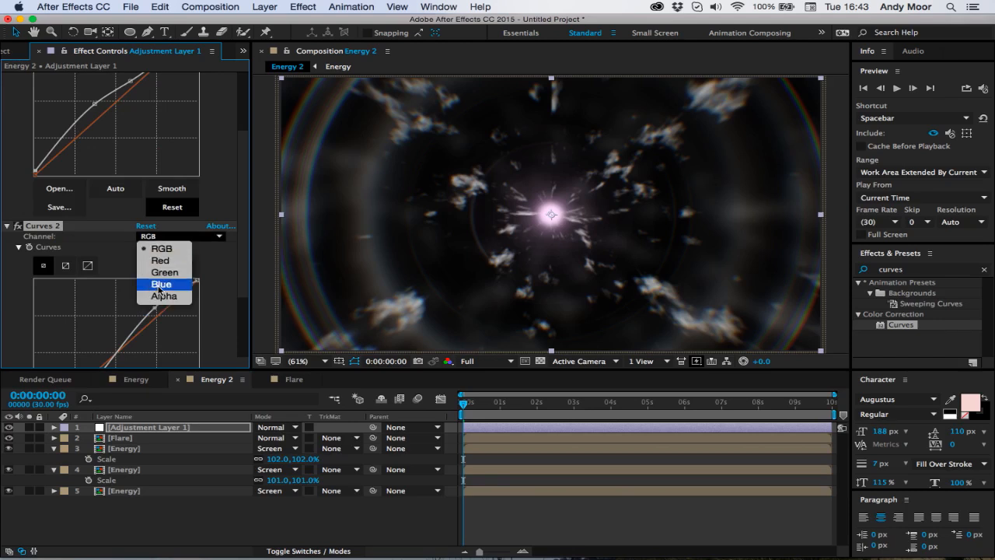
{"action": "left_click", "coordinate": [161, 284]}
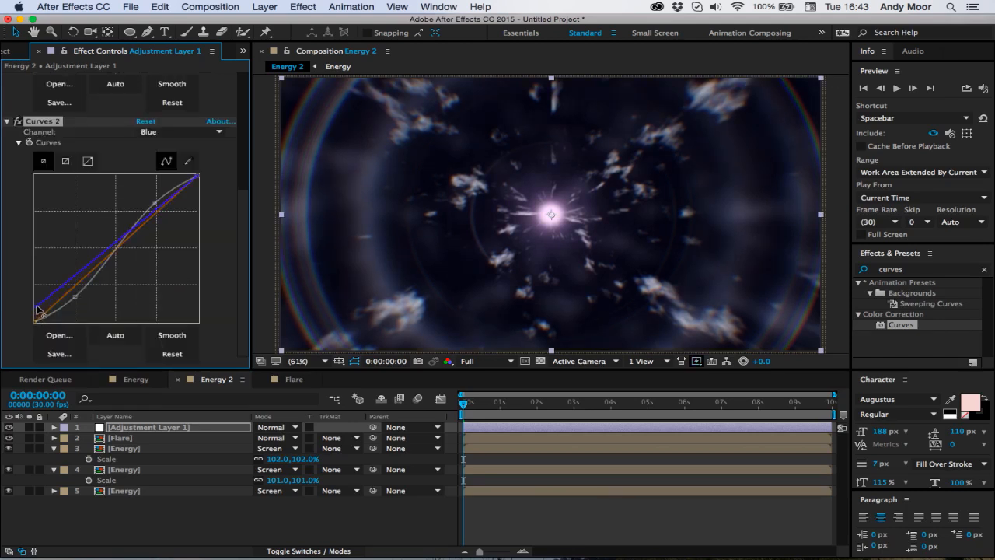
{"action": "left_click_drag", "start_coordinate": [42, 311], "coordinate": [117, 260]}
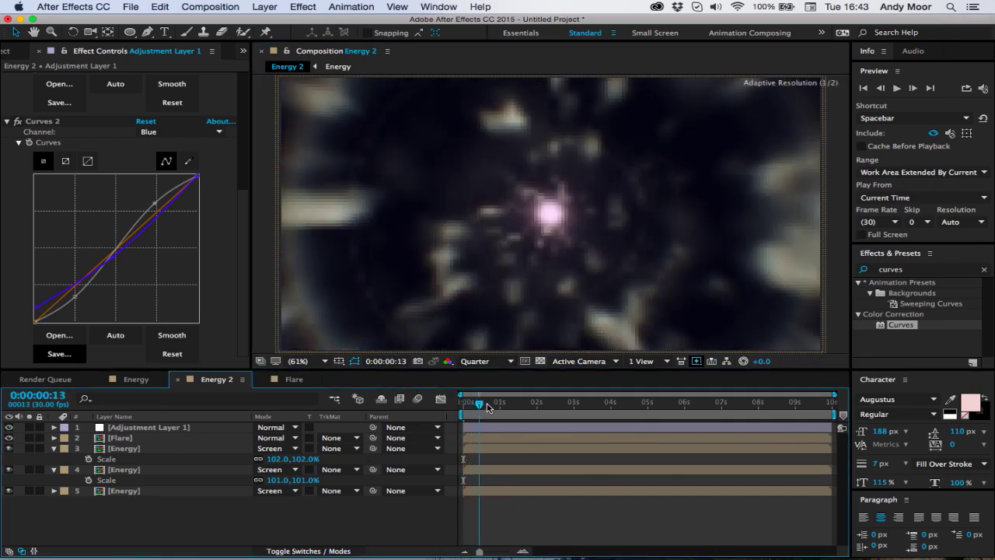
Step: Scrub through the graded animation and set the viewer resolution to Half
{"action": "left_click_drag", "start_coordinate": [479, 402], "coordinate": [509, 402]}
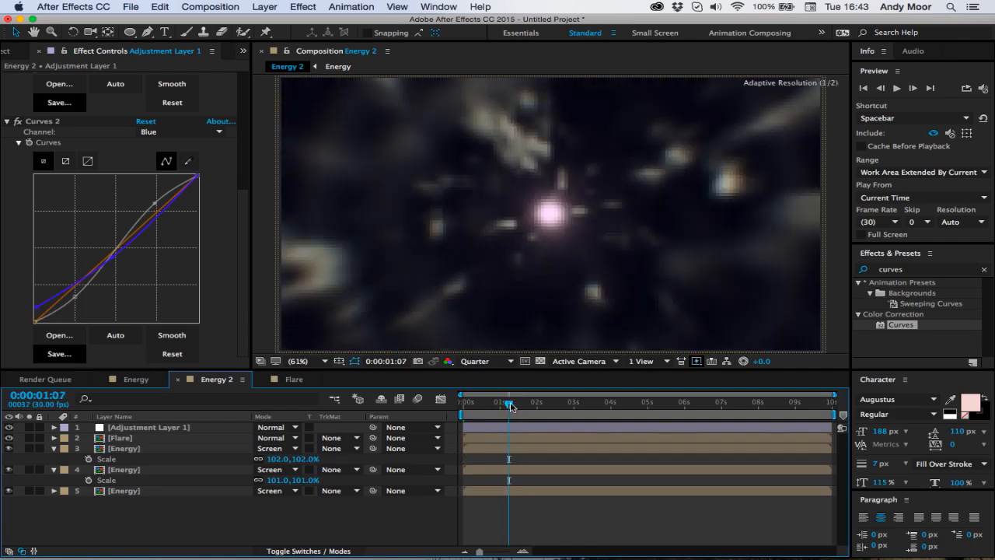
{"action": "left_click_drag", "start_coordinate": [507, 403], "coordinate": [533, 403]}
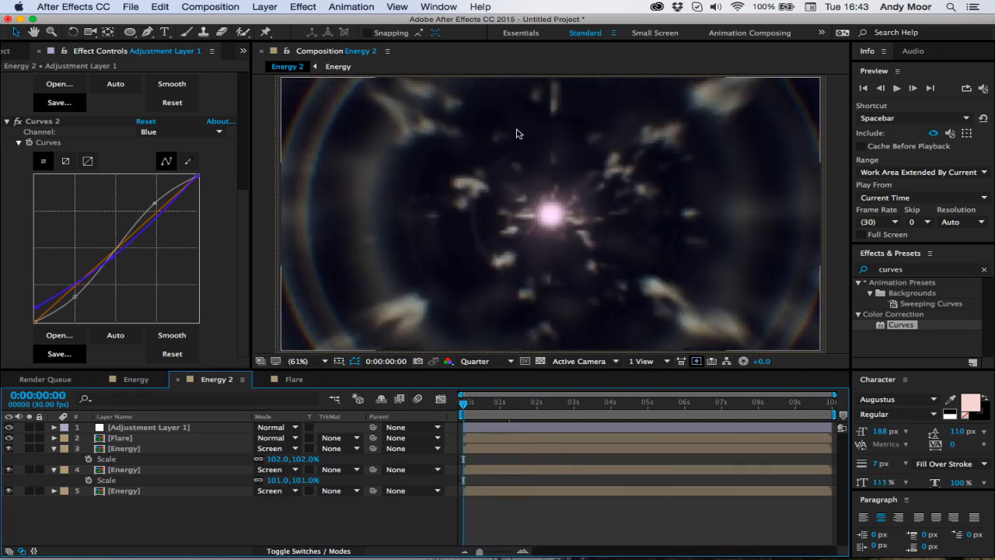
{"action": "left_click", "coordinate": [486, 361]}
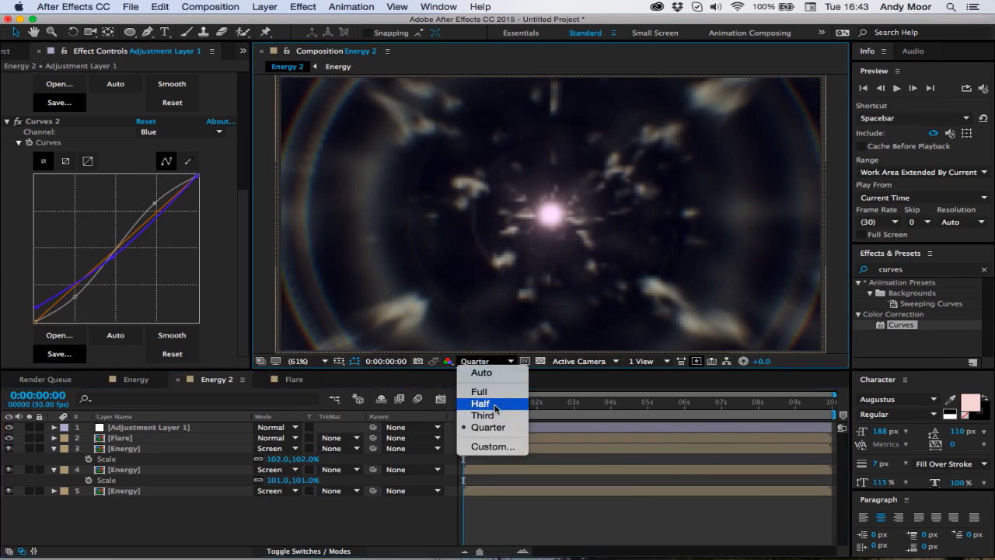
{"action": "left_click", "coordinate": [479, 403]}
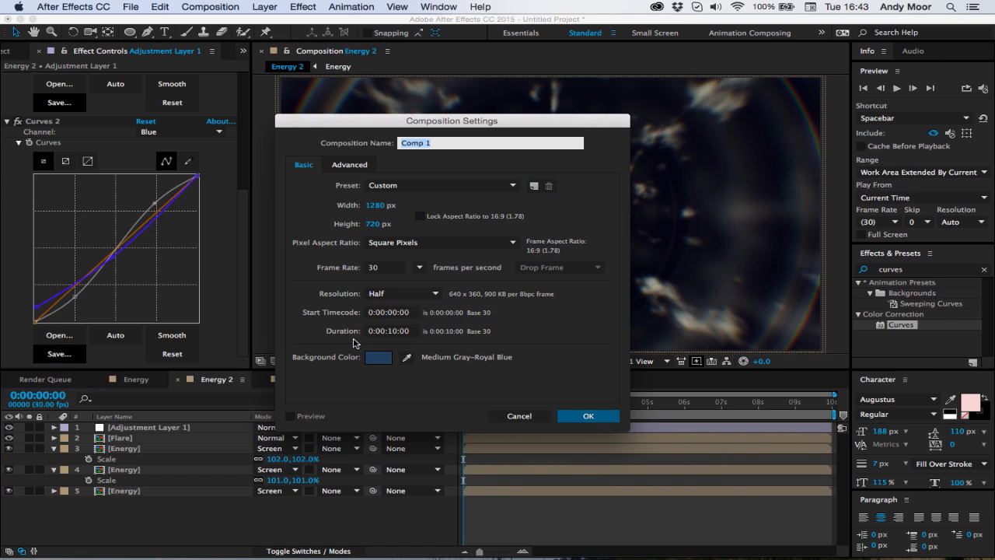
Step: Create the 'Displacement Map' comp with a comp-sized solid carrying Gradient Ramp
{"action": "type", "text": "Displacement"}
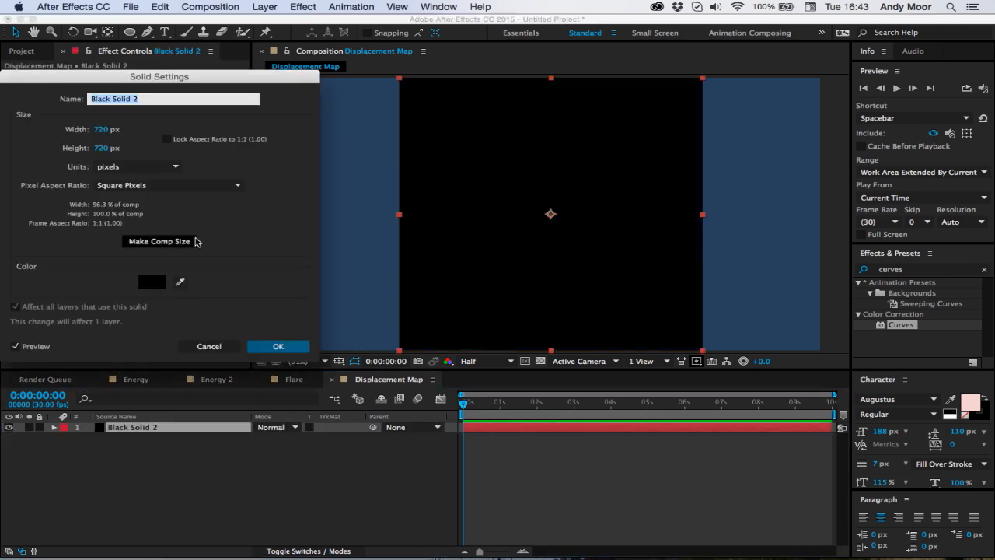
{"action": "left_click", "coordinate": [277, 346]}
{"action": "type", "text": "ramp"}
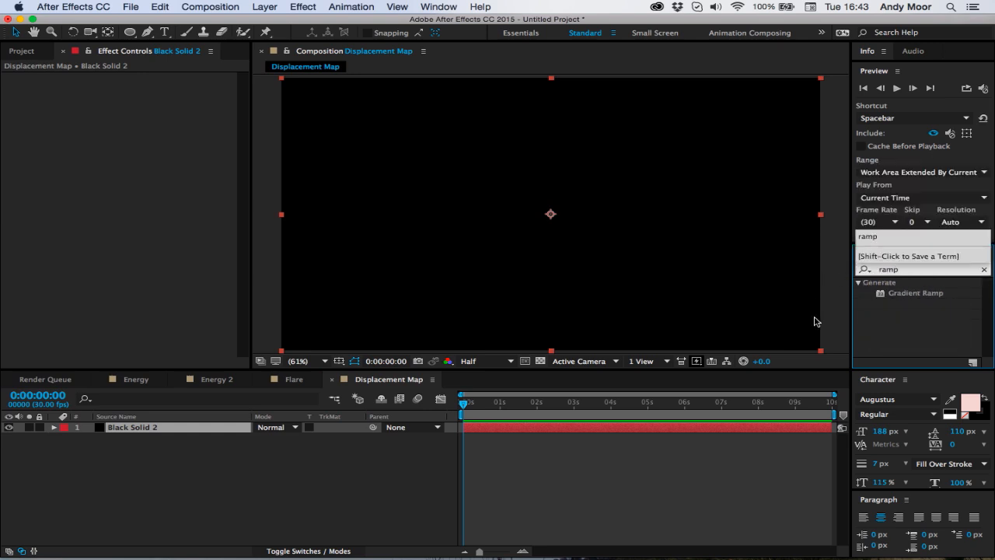
{"action": "double_click", "coordinate": [916, 293]}
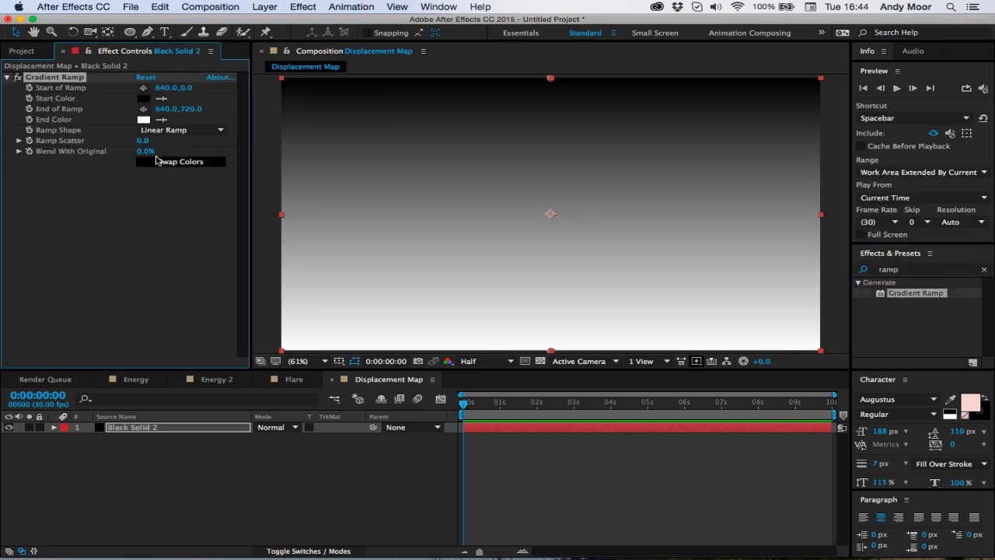
Step: Swap the ramp colours and make it a radial ramp starting at 640,360
{"action": "left_click", "coordinate": [163, 130]}
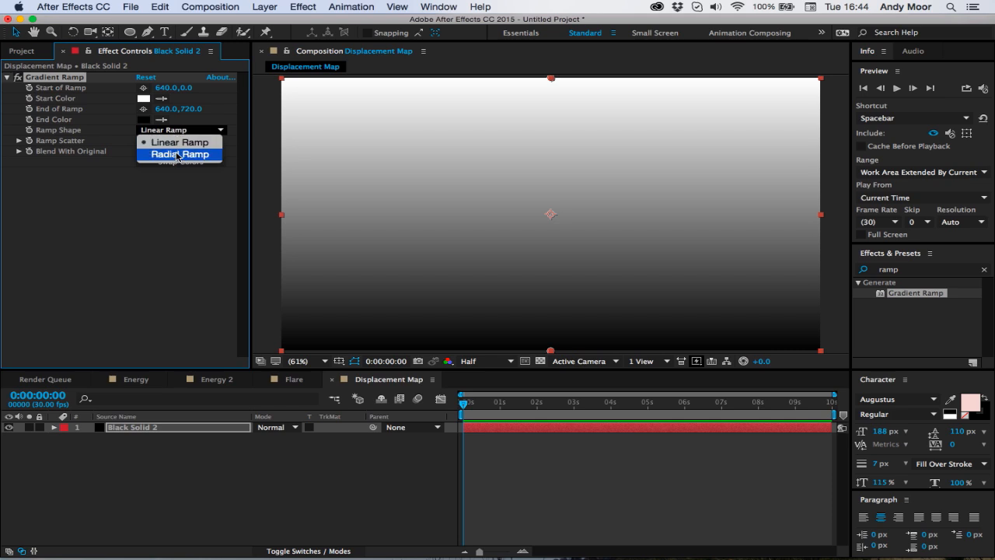
{"action": "left_click", "coordinate": [180, 153]}
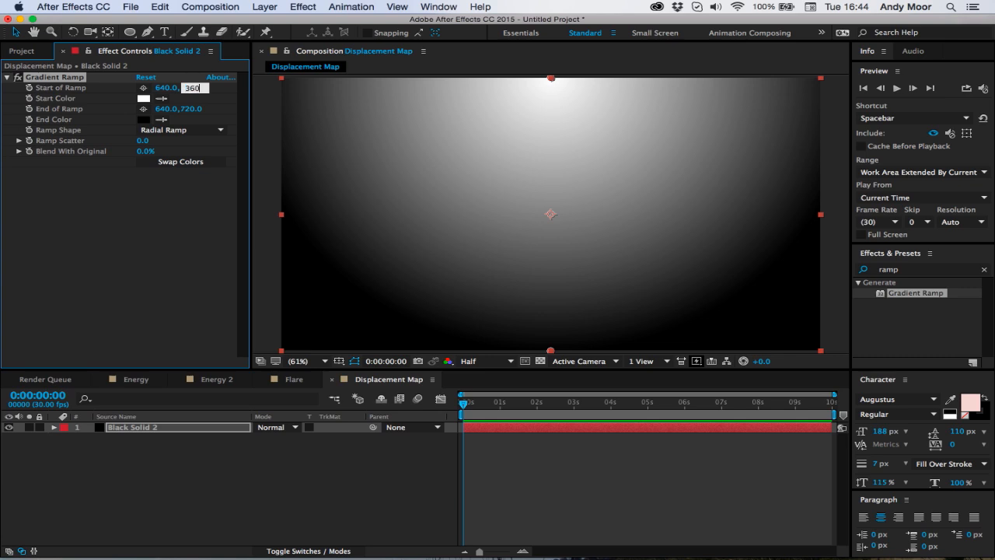
{"action": "type", "text": "360"}
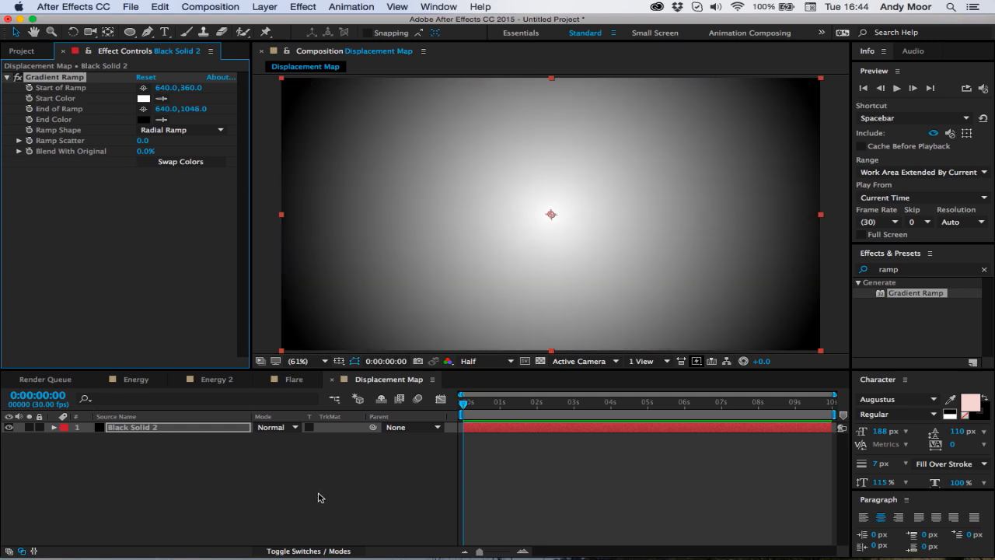
{"action": "left_click", "coordinate": [294, 378]}
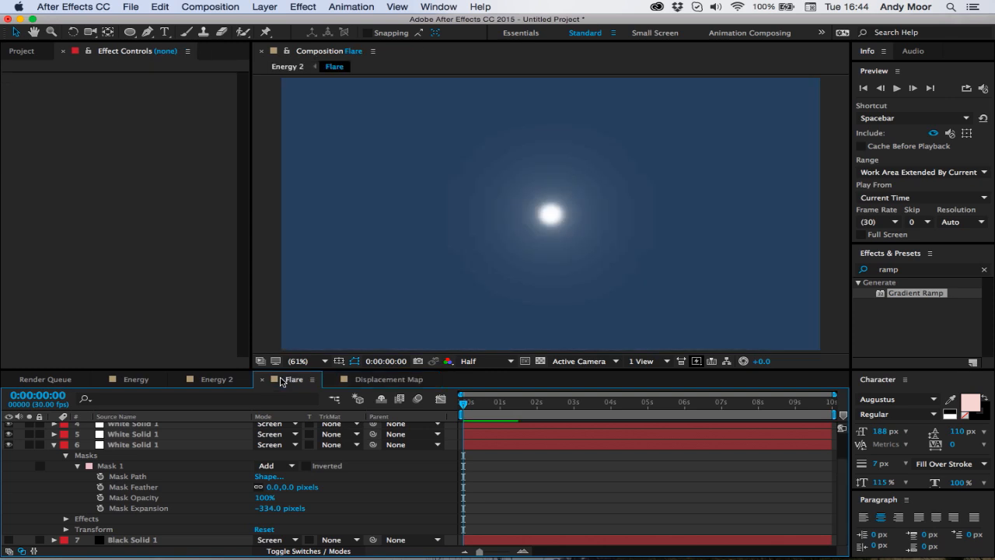
Step: Rename the Energy 2 composition to 'Main Comp' in Composition Settings
{"action": "left_click", "coordinate": [136, 378]}
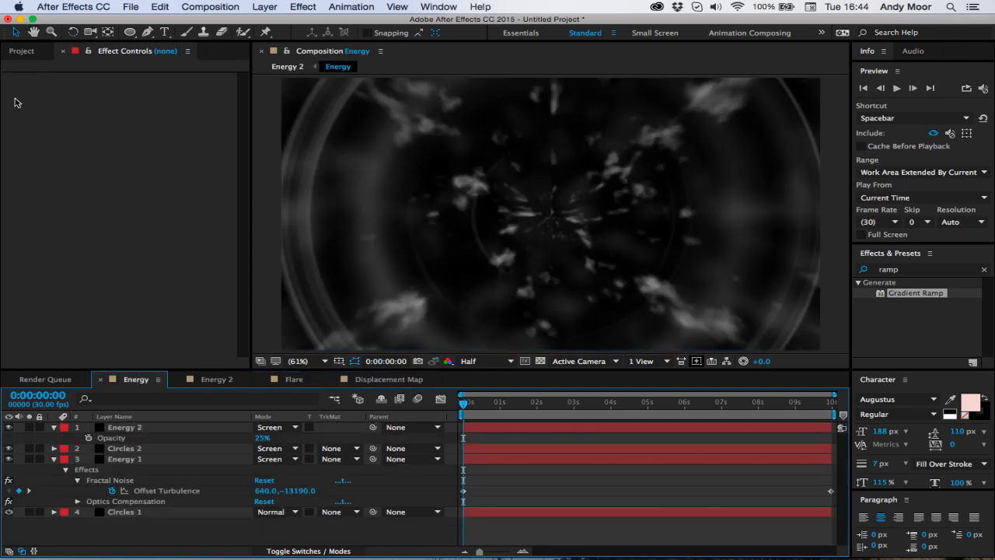
{"action": "left_click", "coordinate": [217, 379]}
{"action": "type", "text": "Main"}
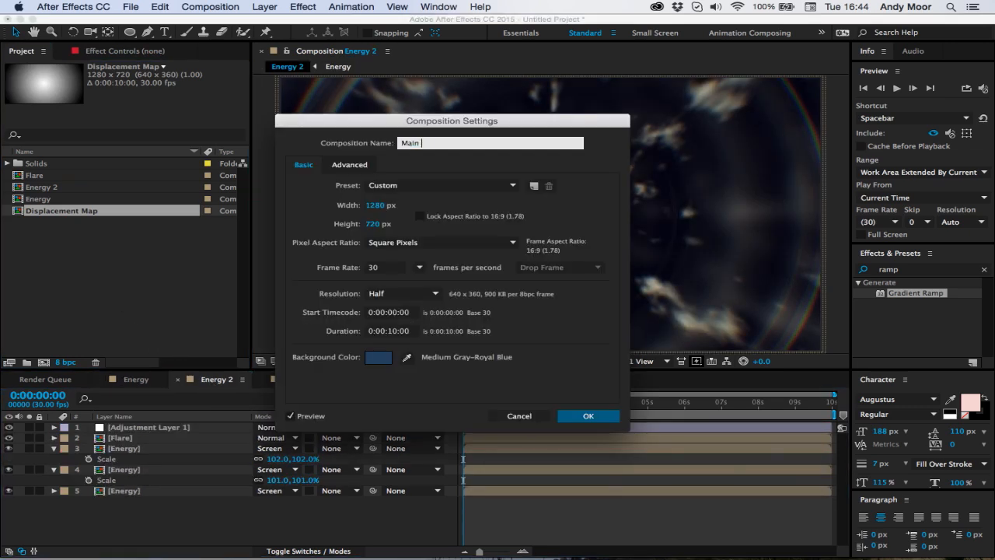
{"action": "left_click", "coordinate": [588, 415]}
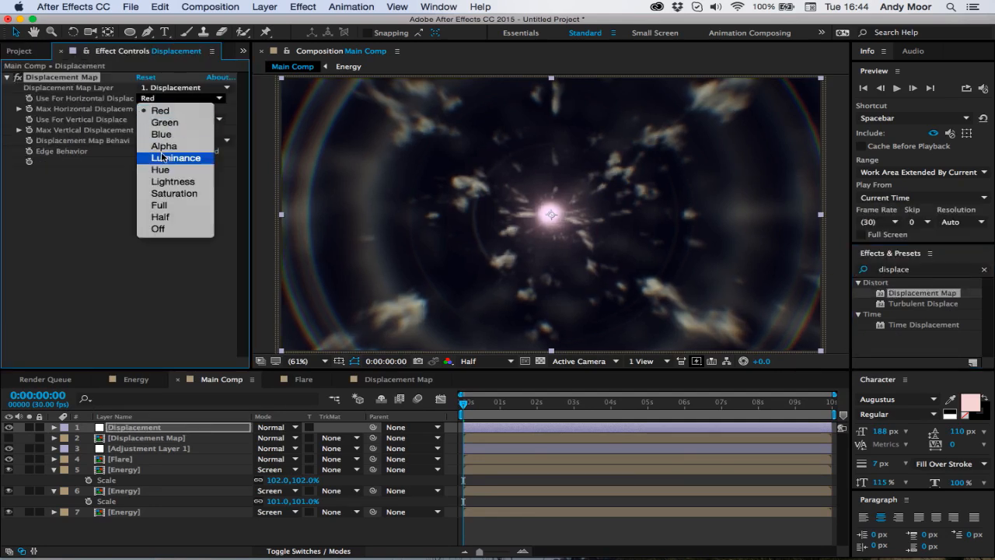
Step: Make Displacement Map use layer 2's luminance for both axes with horizontal displacement 3
{"action": "left_click", "coordinate": [177, 158]}
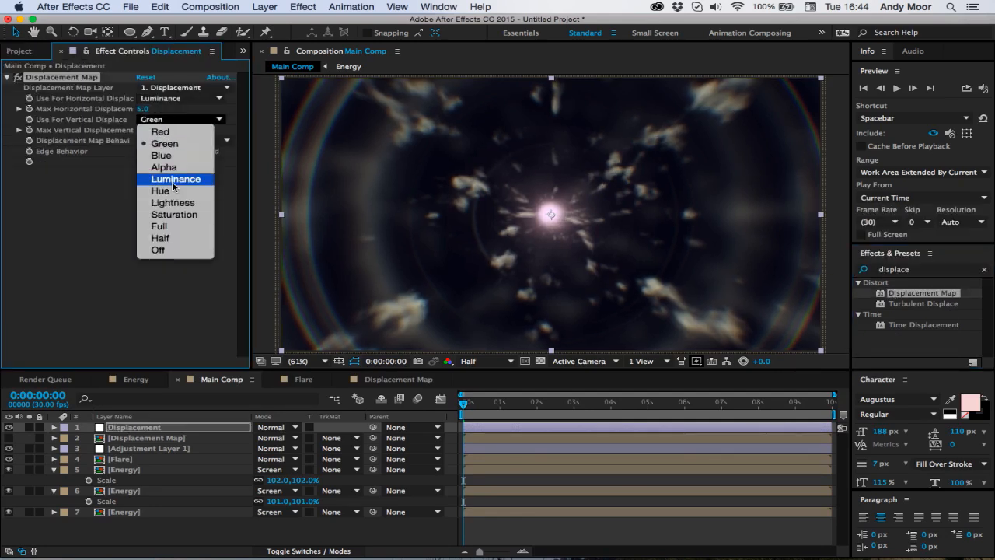
{"action": "left_click", "coordinate": [186, 87]}
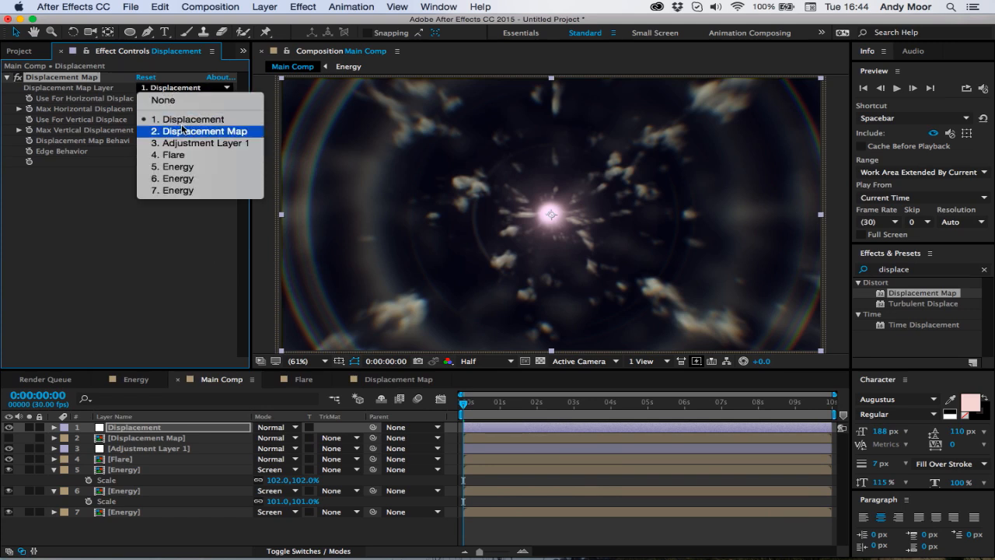
{"action": "left_click", "coordinate": [206, 130]}
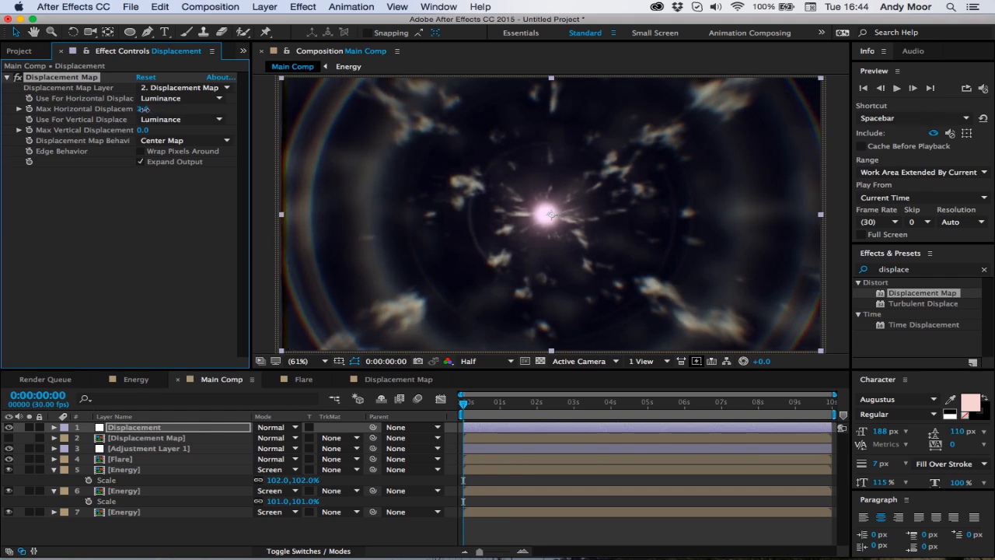
{"action": "left_click_drag", "start_coordinate": [142, 108], "coordinate": [125, 108]}
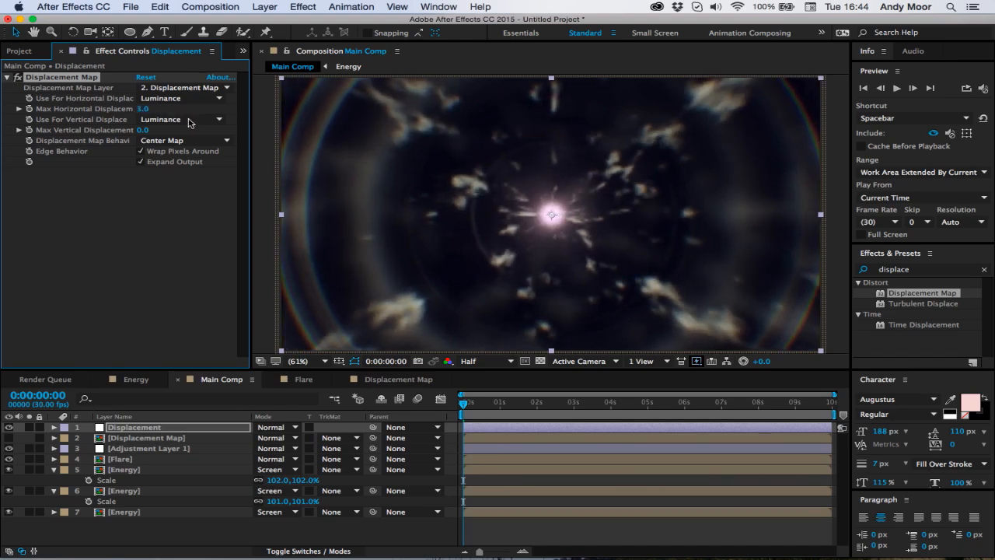
{"action": "type", "text": "trans"}
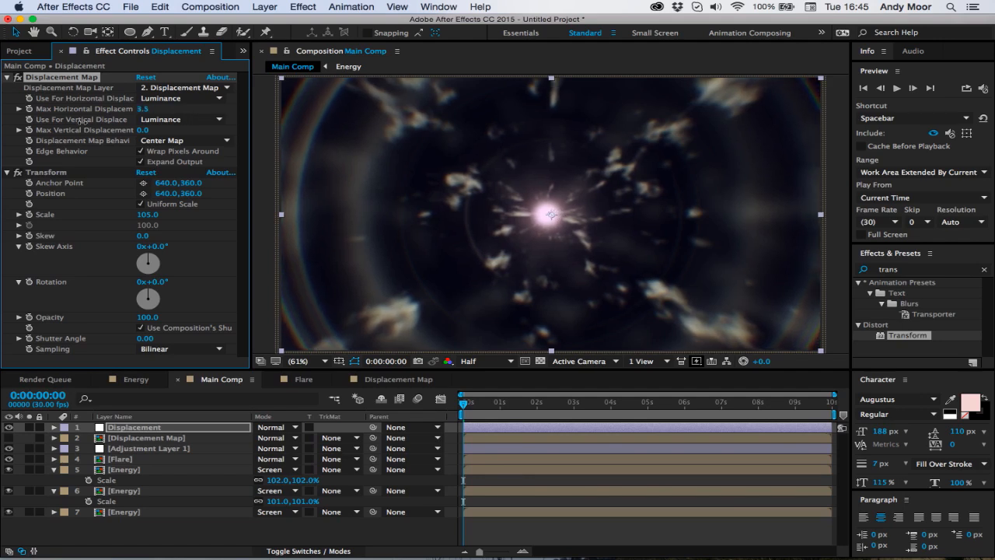
Step: Scrub Max Horizontal and Vertical Displacement to about -9.1 and -16.0, previewing the tunnel warp
{"action": "left_click_drag", "start_coordinate": [148, 108], "coordinate": [132, 109]}
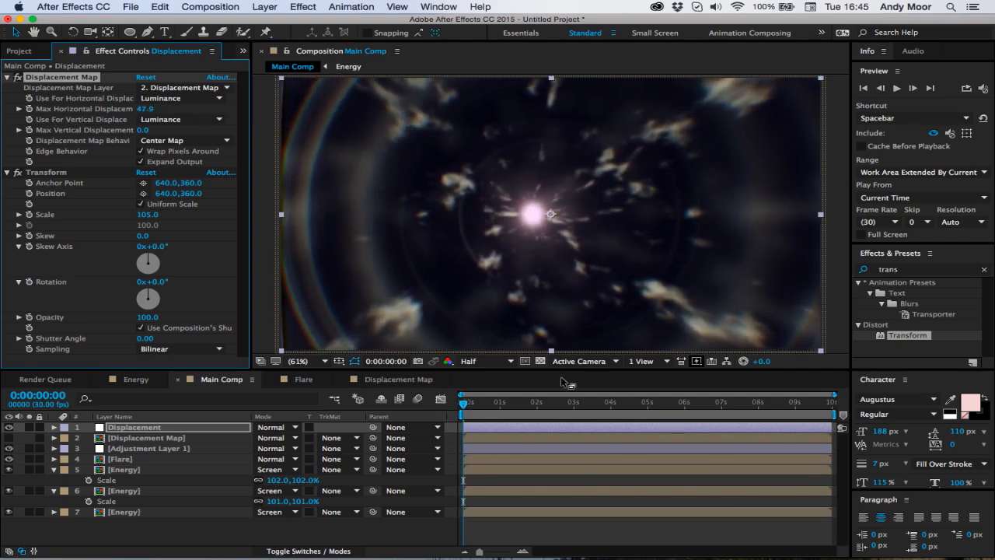
{"action": "left_click", "coordinate": [611, 402]}
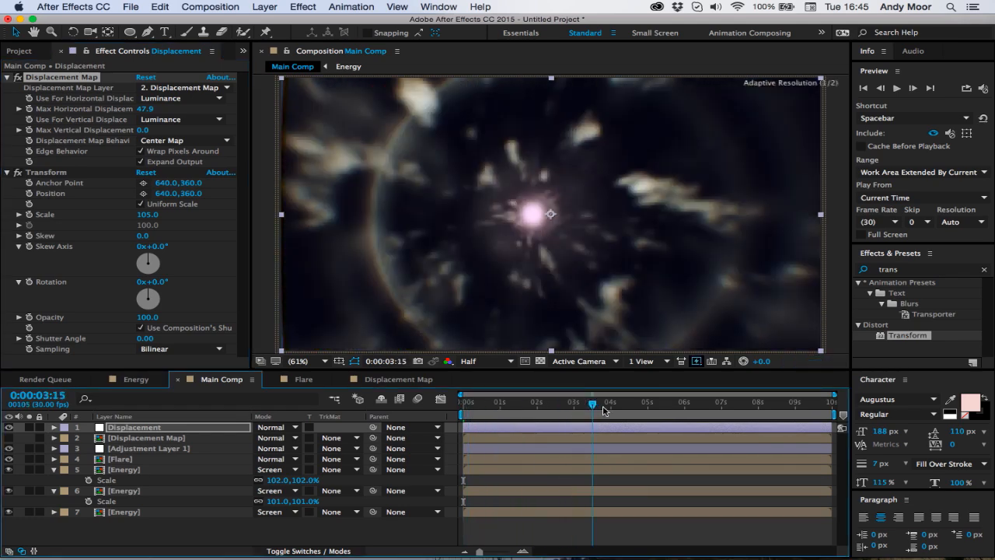
{"action": "key", "text": "home"}
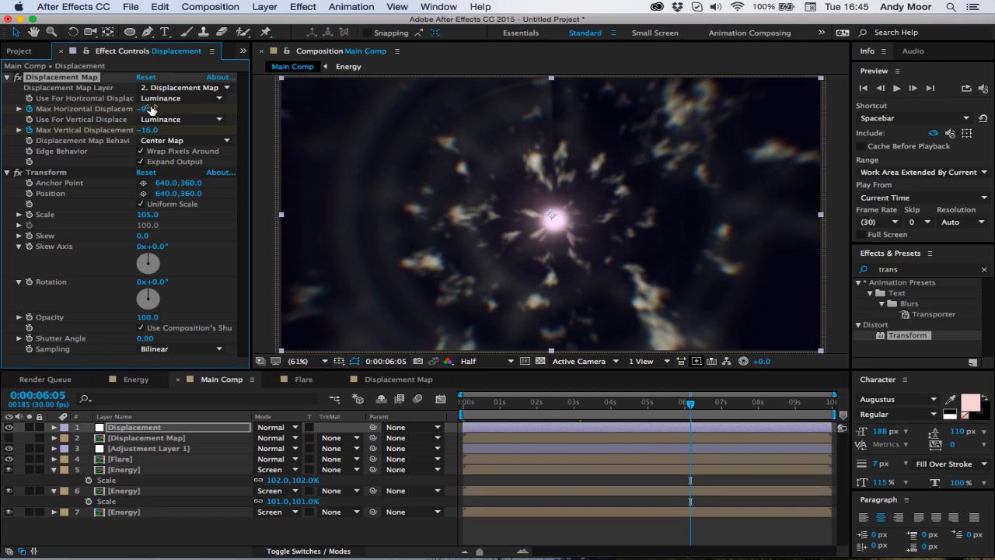
{"action": "left_click_drag", "start_coordinate": [688, 405], "coordinate": [599, 405]}
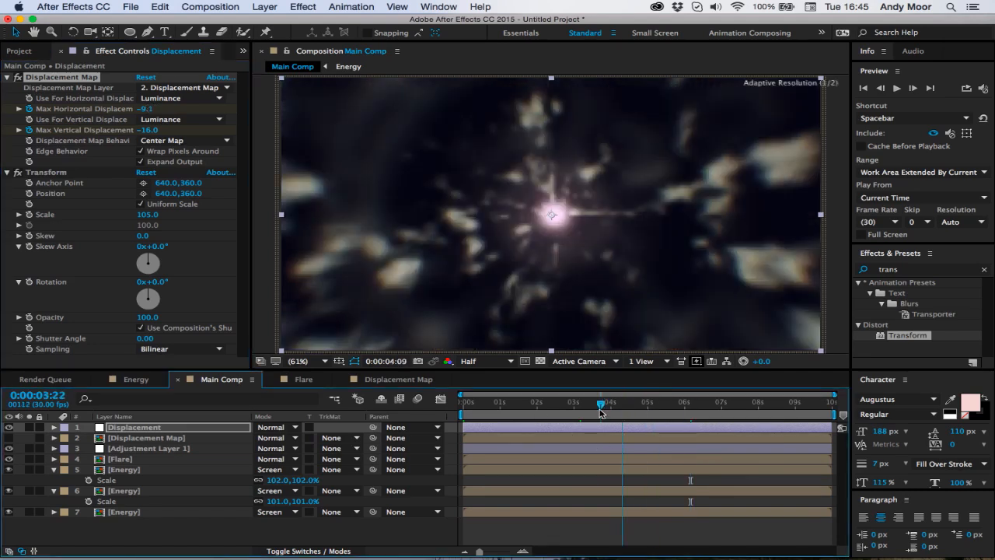